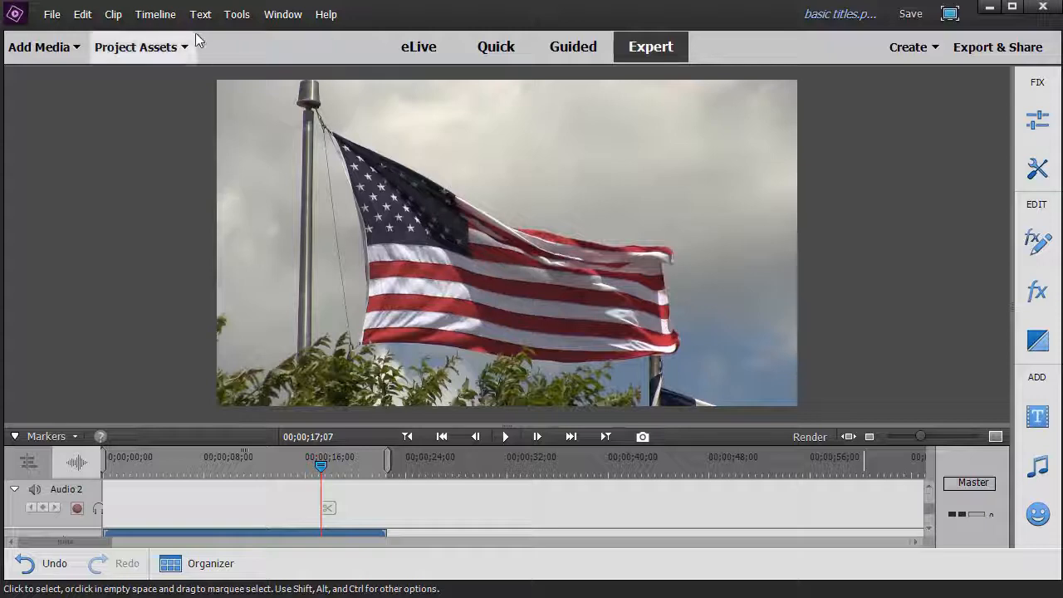
# Step: Place a new Default Text title over the waving flag clip via Text > New Text
pyautogui.click(200, 13)
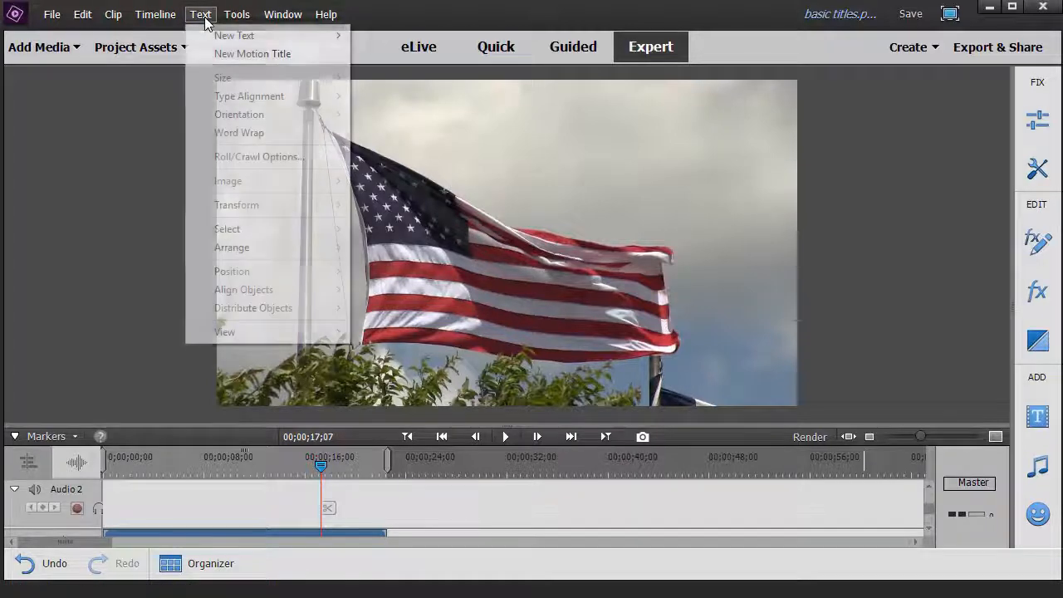
pyautogui.moveTo(234, 35)
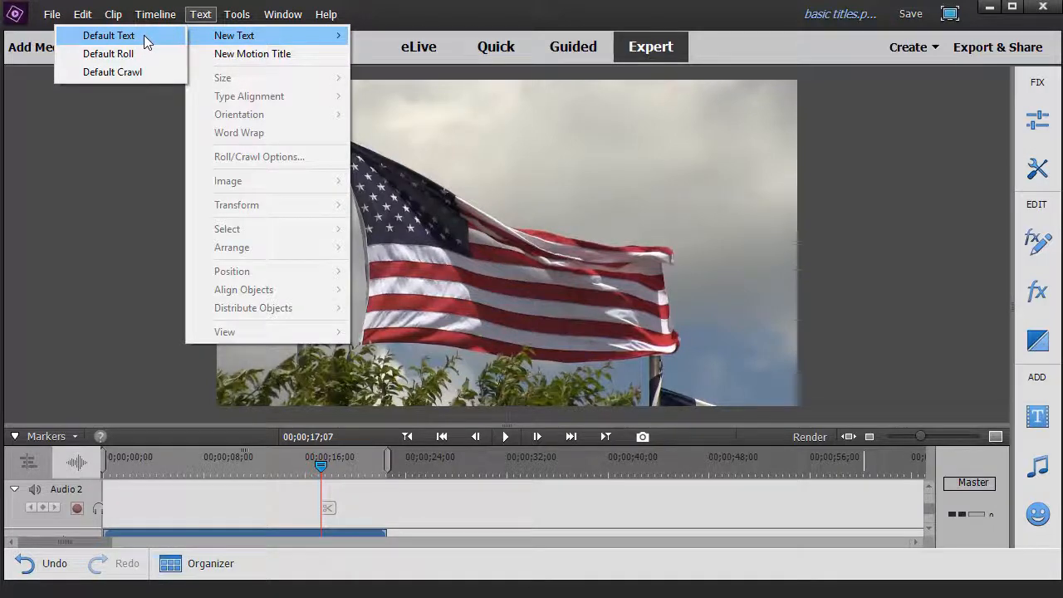
pyautogui.click(109, 35)
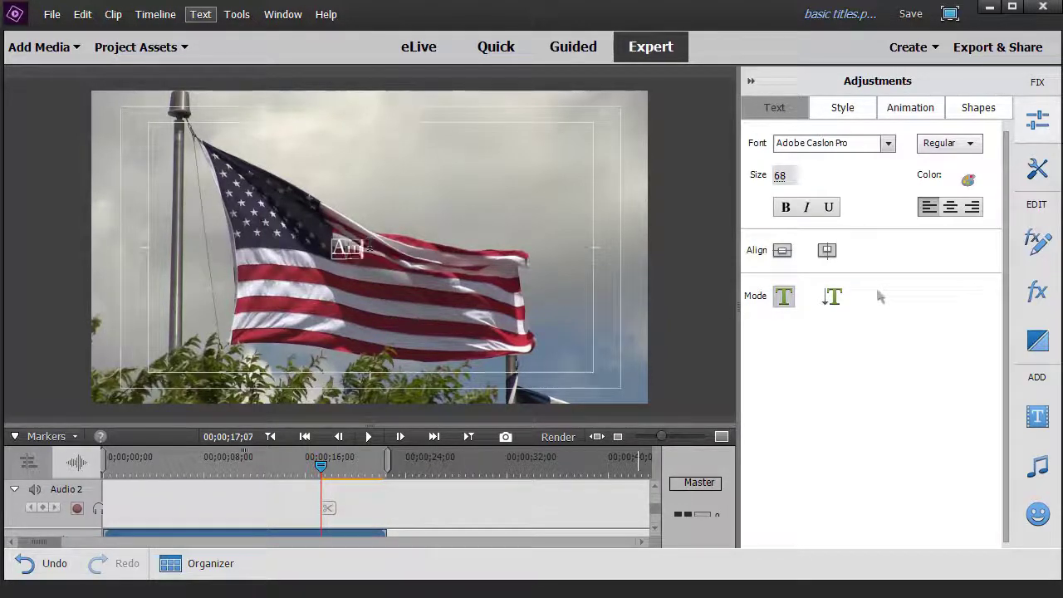
# Step: Make the title read 'American Flag' at size 169 and centre it across the top of the frame
pyautogui.write('American Flag')
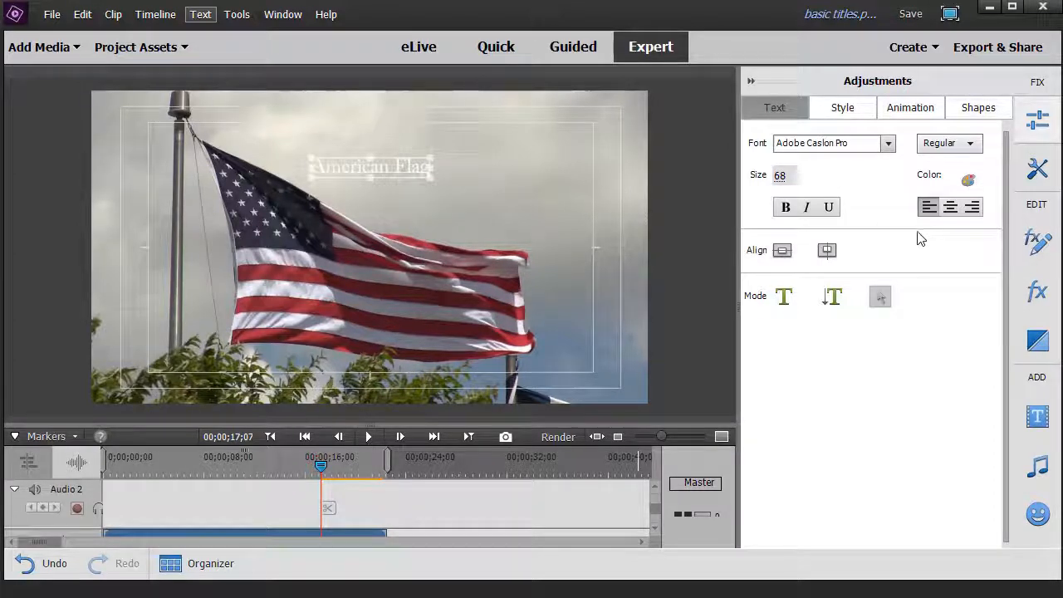
pyautogui.tripleClick(780, 174)
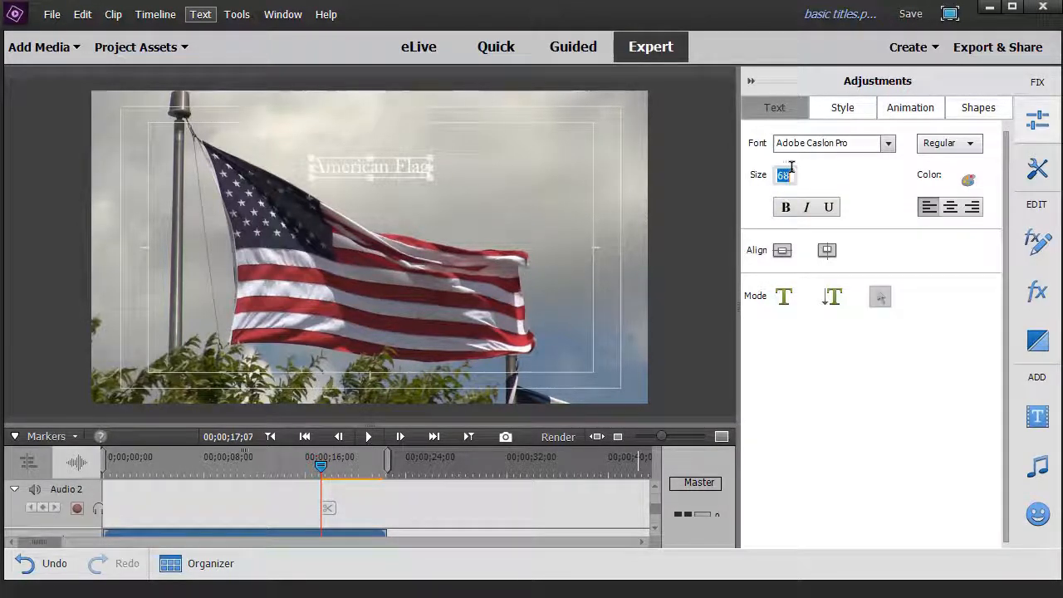
pyautogui.moveTo(840, 196)
pyautogui.write('101')
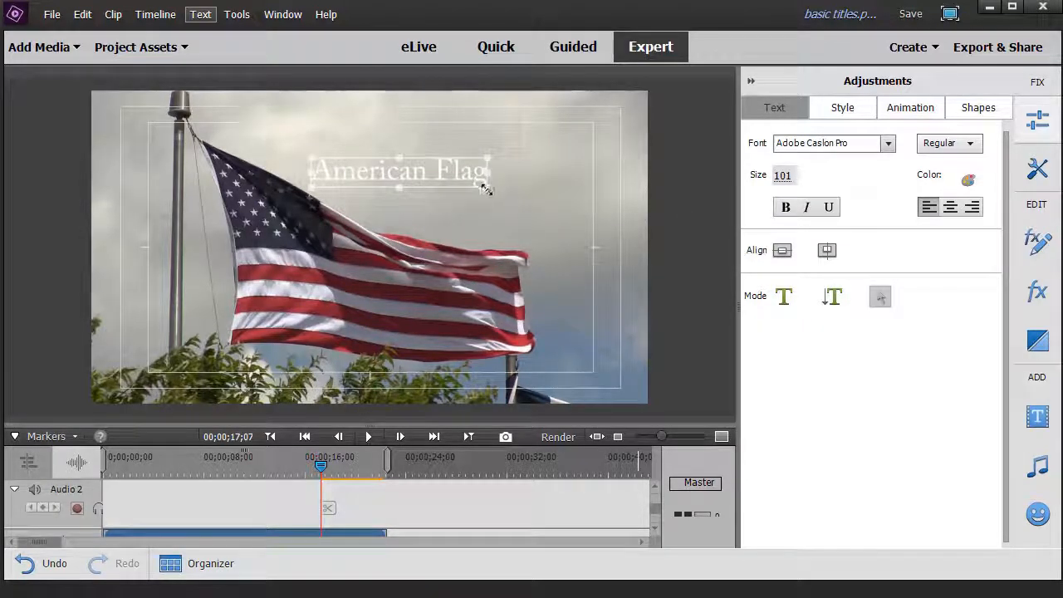
pyautogui.moveTo(485, 186); pyautogui.dragTo(594, 191)
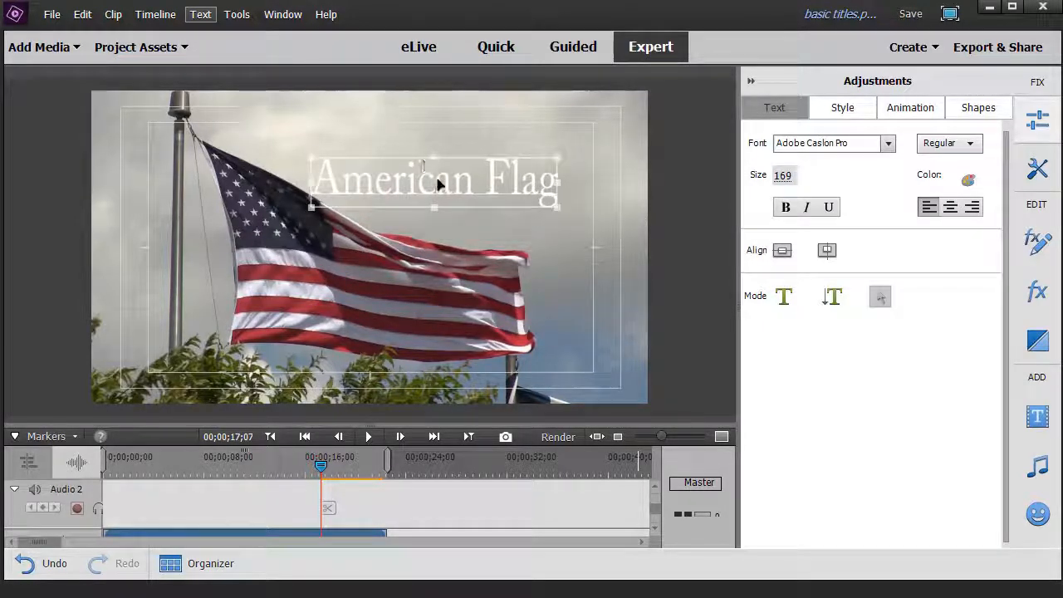
pyautogui.moveTo(432, 179); pyautogui.dragTo(432, 163)
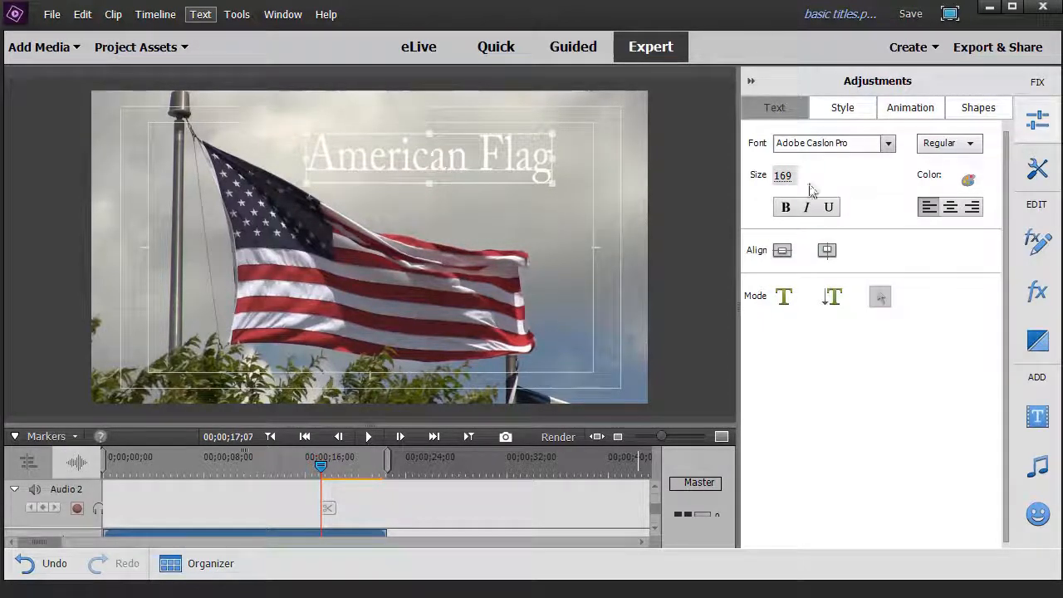
pyautogui.moveTo(906, 152)
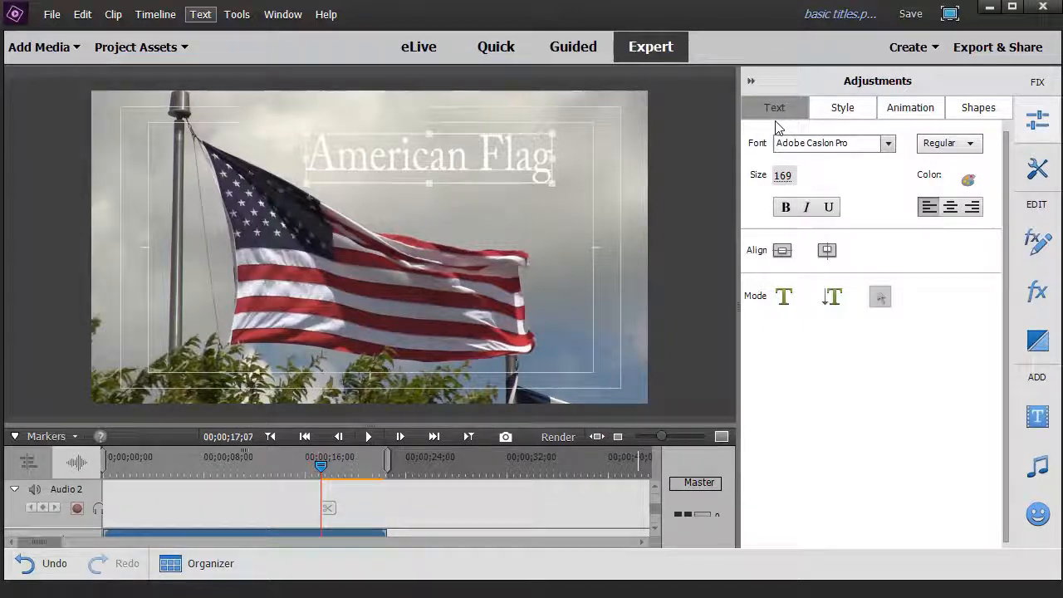
pyautogui.moveTo(842, 106)
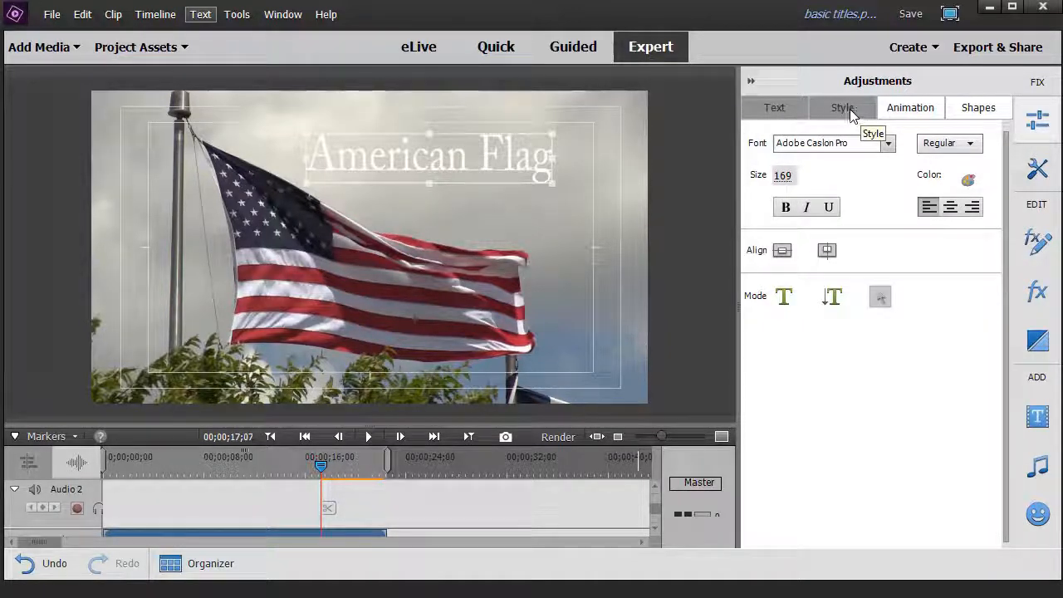
# Step: Try yellow outlined, glow, gradient, pop, blue and rounded-lettering style presets on the title
pyautogui.click(840, 106)
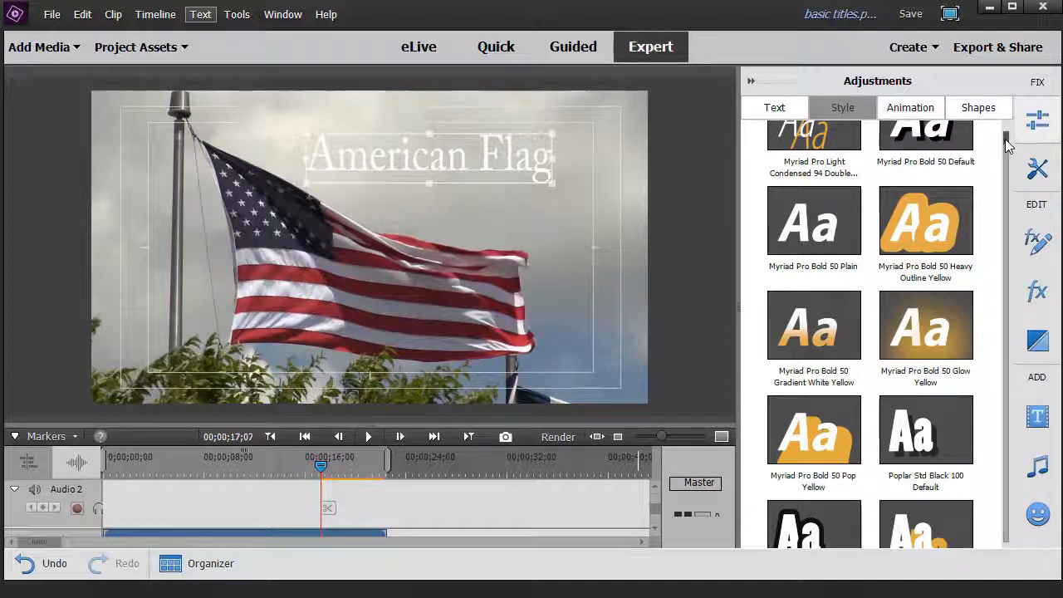
pyautogui.moveTo(813, 219)
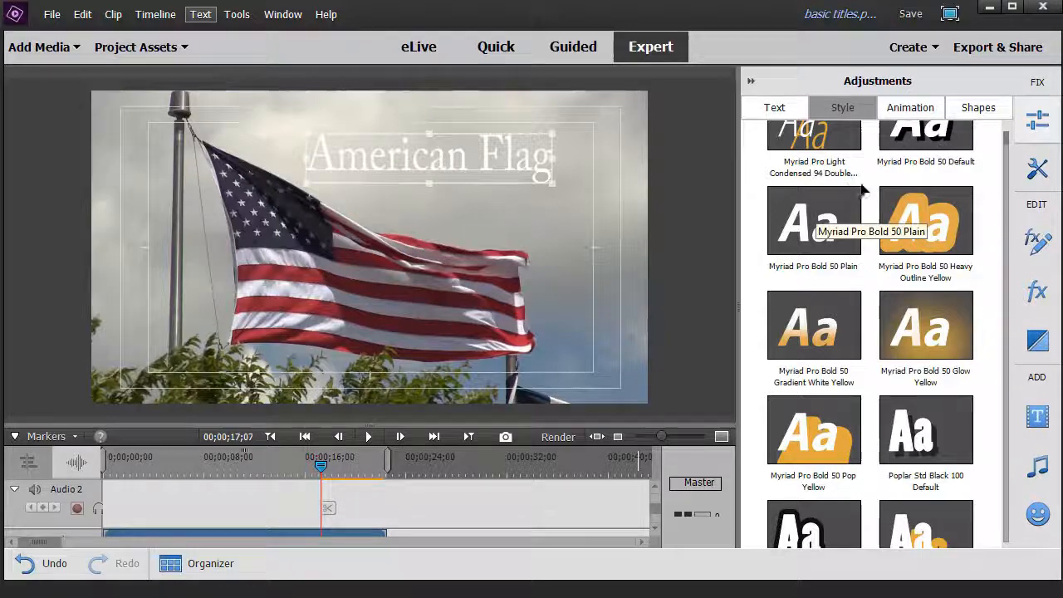
pyautogui.click(925, 219)
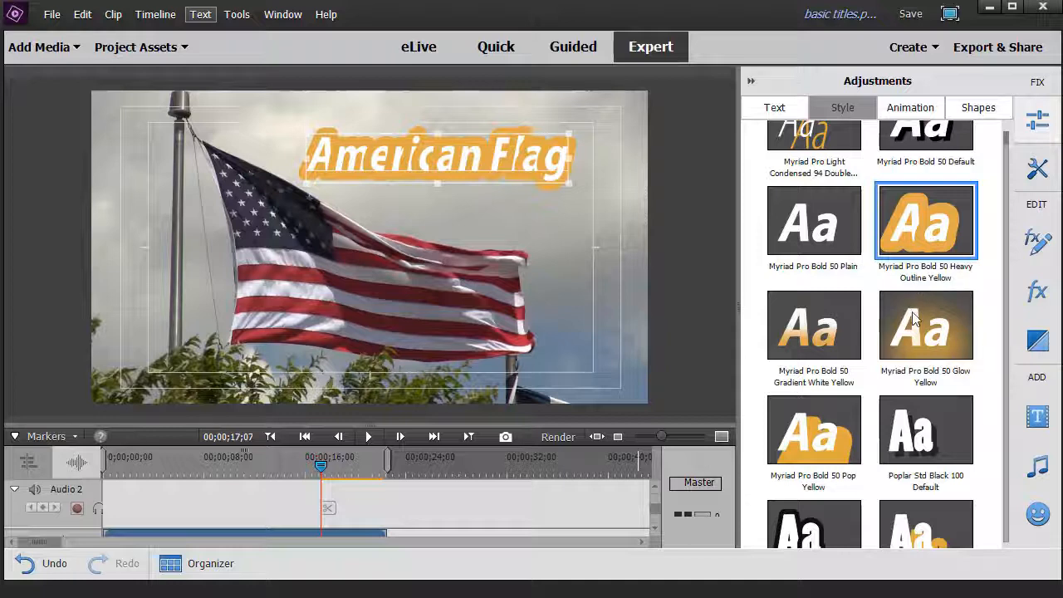
pyautogui.click(924, 324)
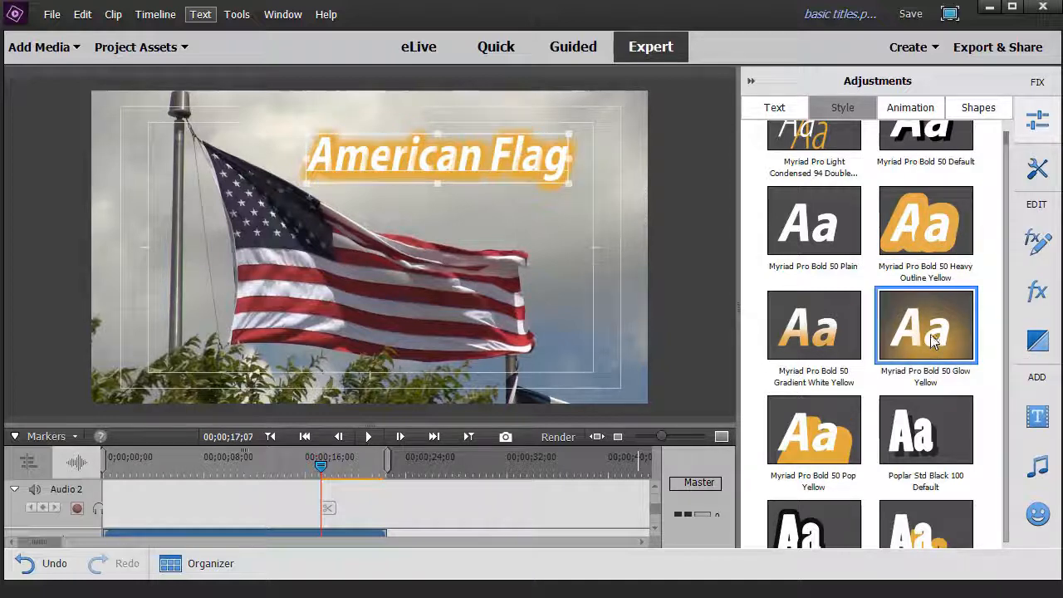
pyautogui.moveTo(813, 349)
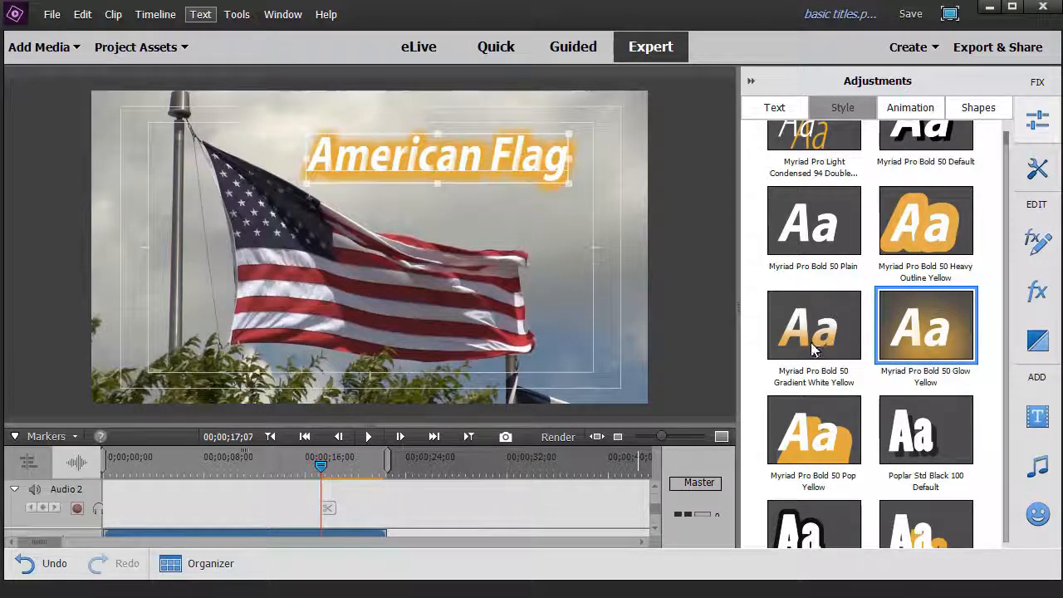
pyautogui.moveTo(814, 332)
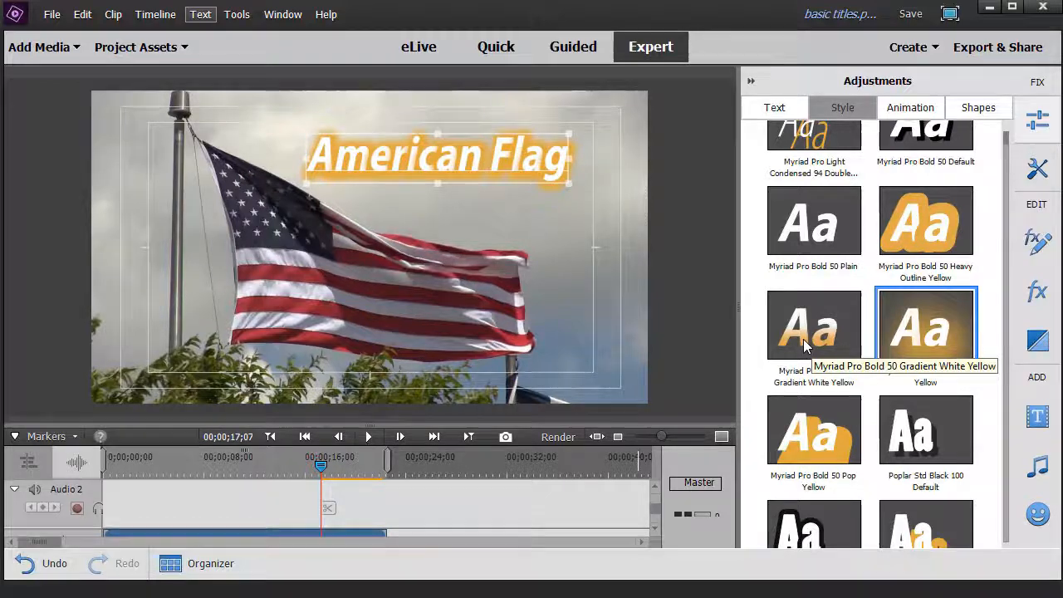
pyautogui.click(813, 324)
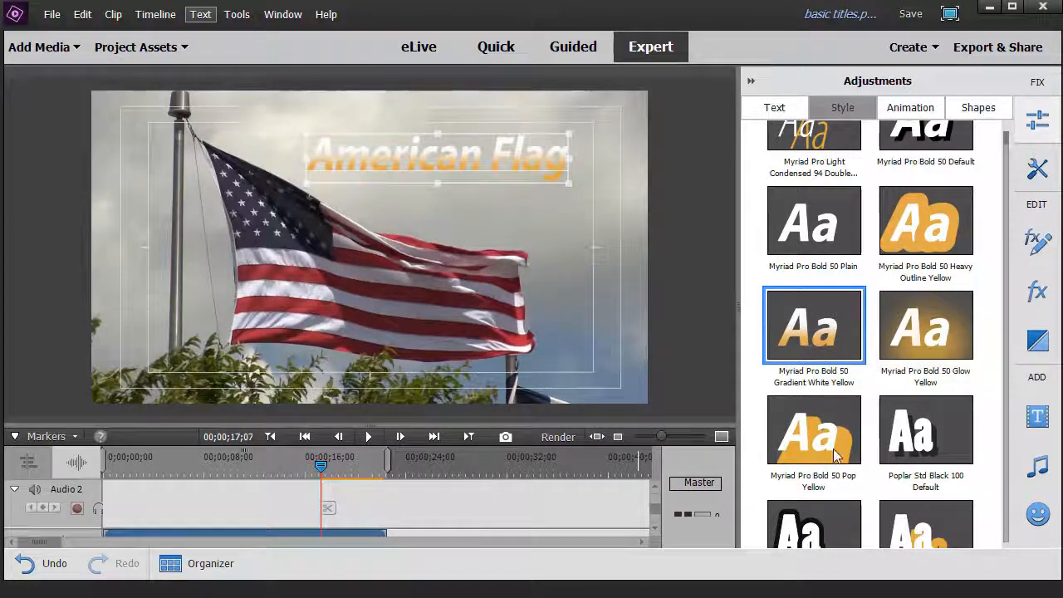
pyautogui.click(814, 428)
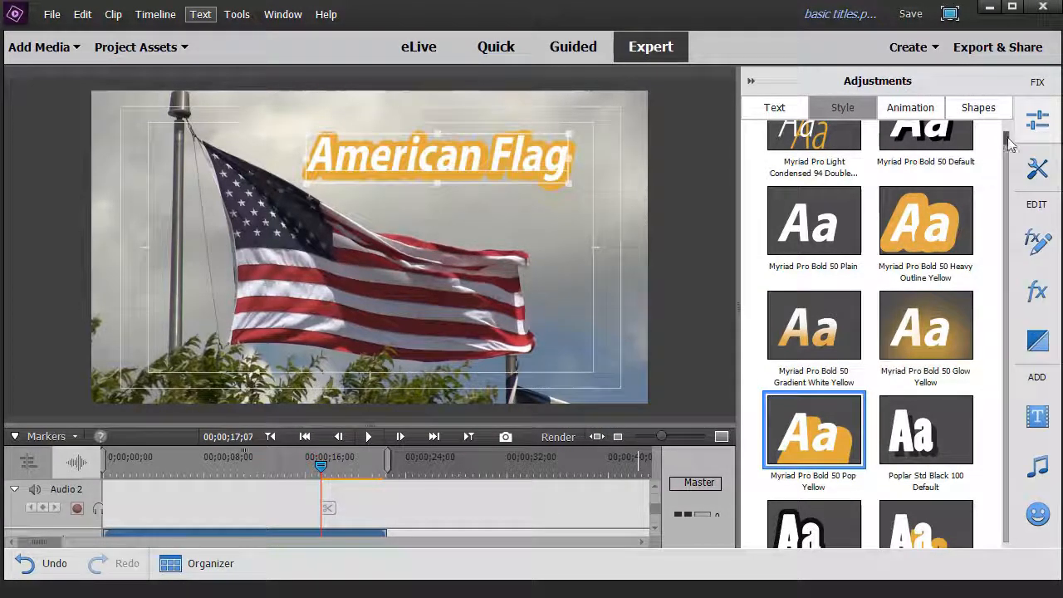
pyautogui.scroll(-3)
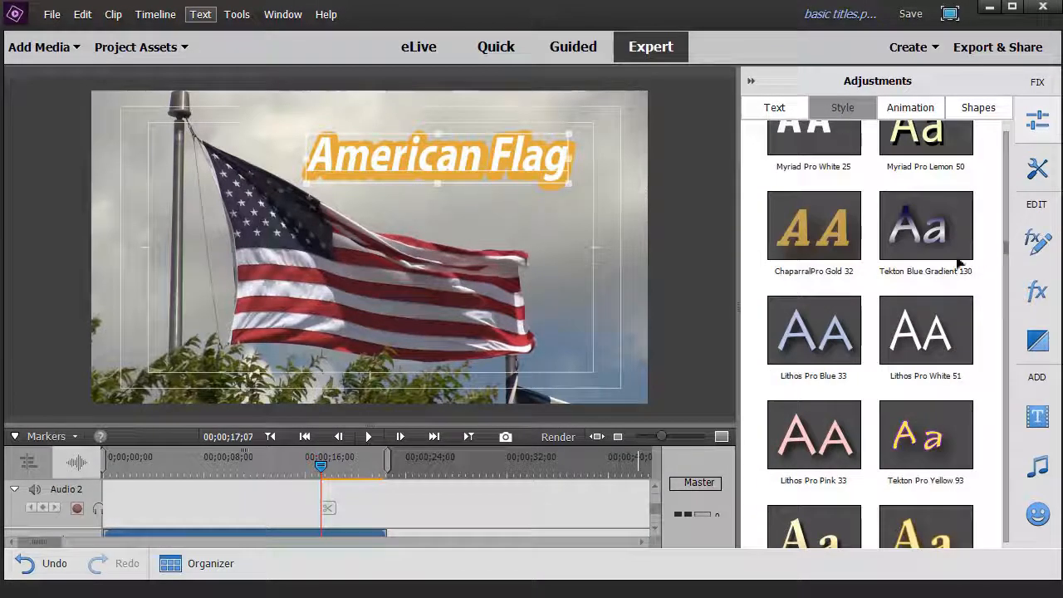
pyautogui.click(925, 225)
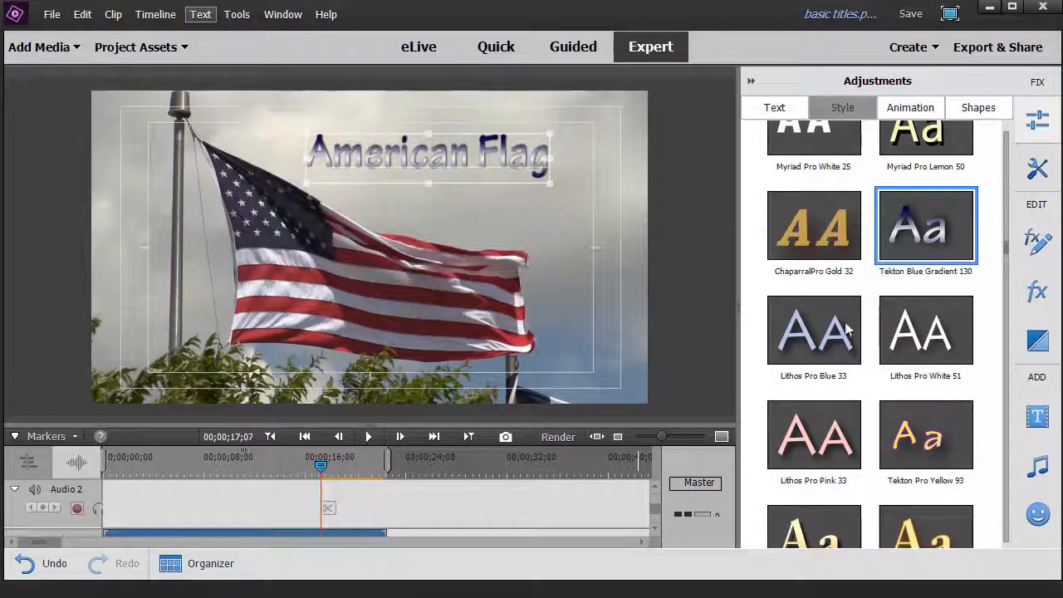
pyautogui.click(814, 331)
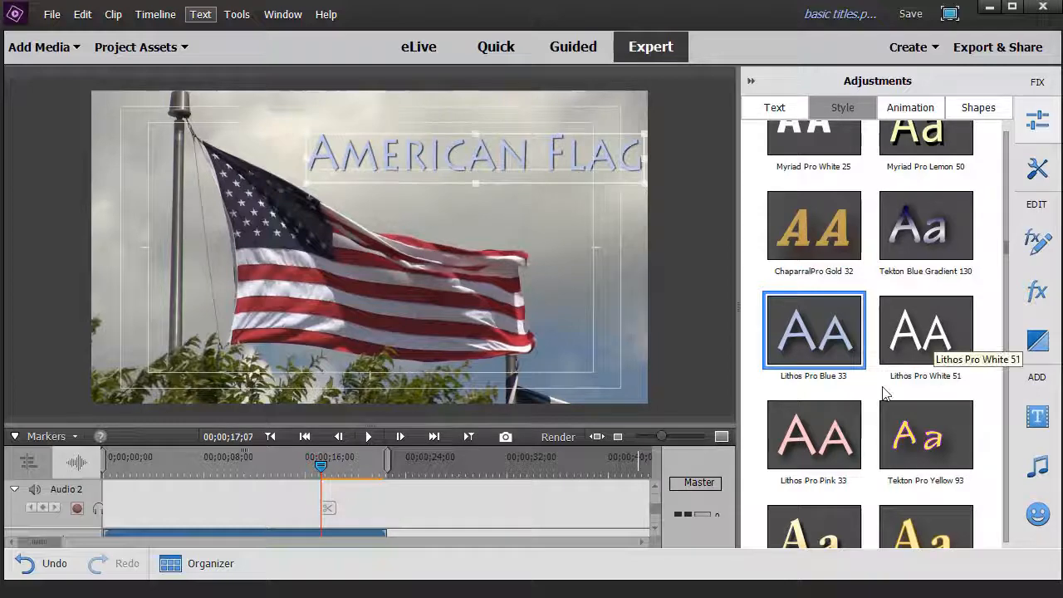
pyautogui.click(925, 435)
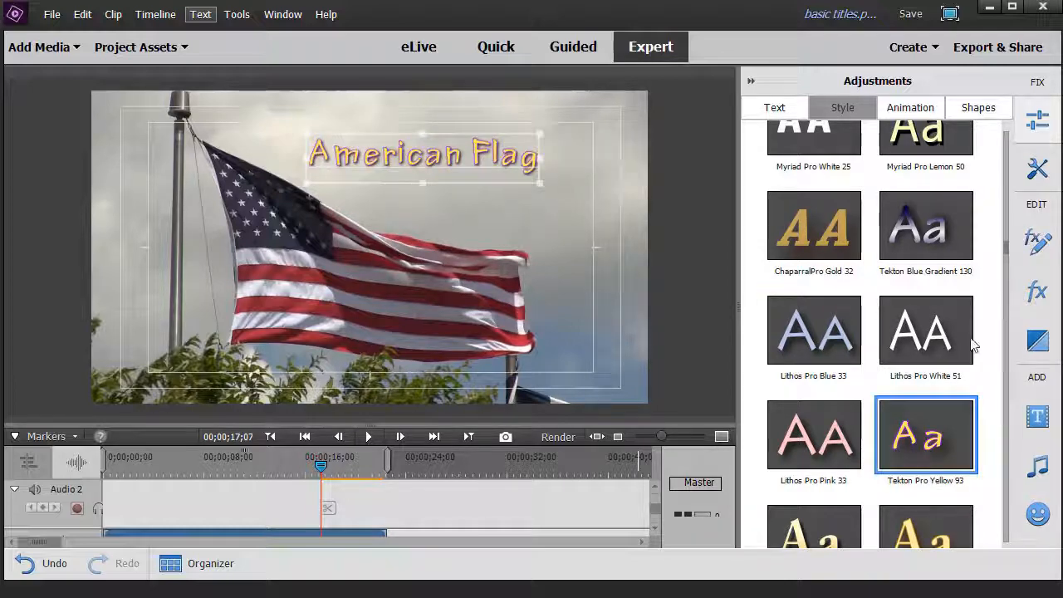
# Step: Settle on the Adobe Garamond Pro Bold Italic black serif presets for the 'American Flag' title
pyautogui.scroll(-3)
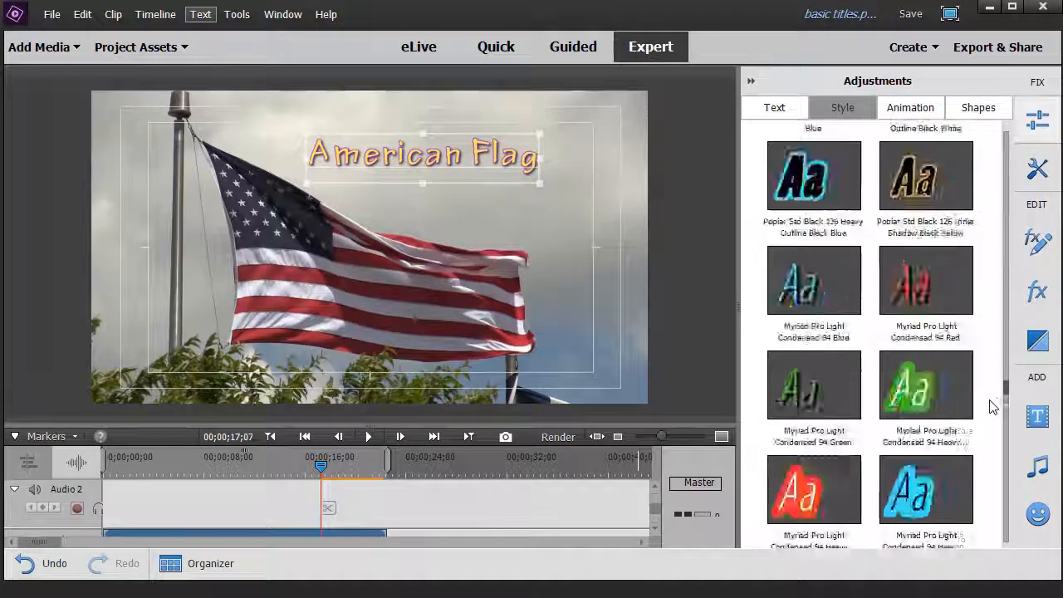
pyautogui.click(814, 365)
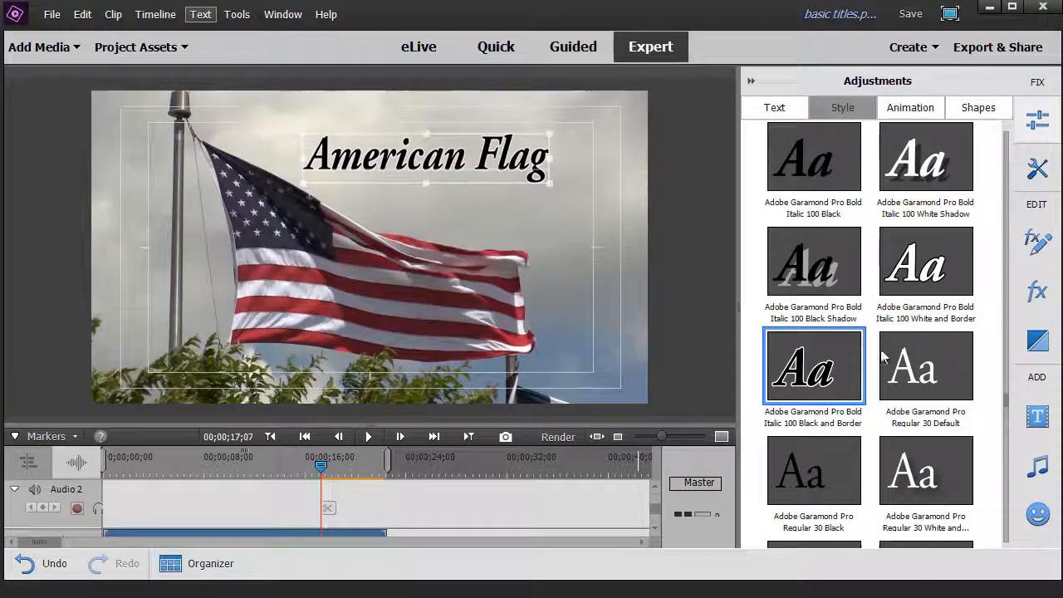
pyautogui.click(925, 366)
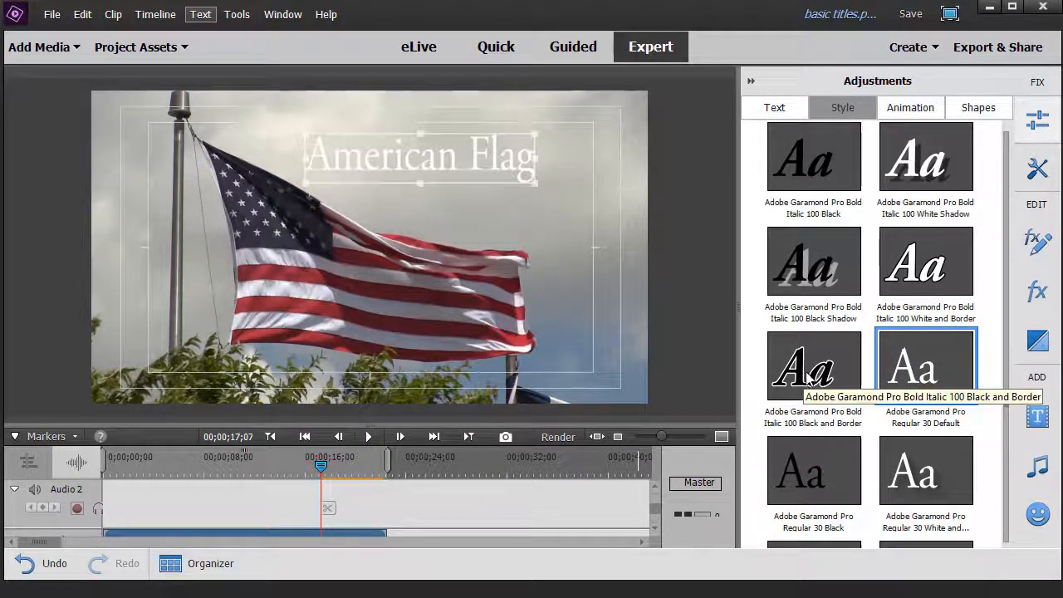
pyautogui.click(814, 365)
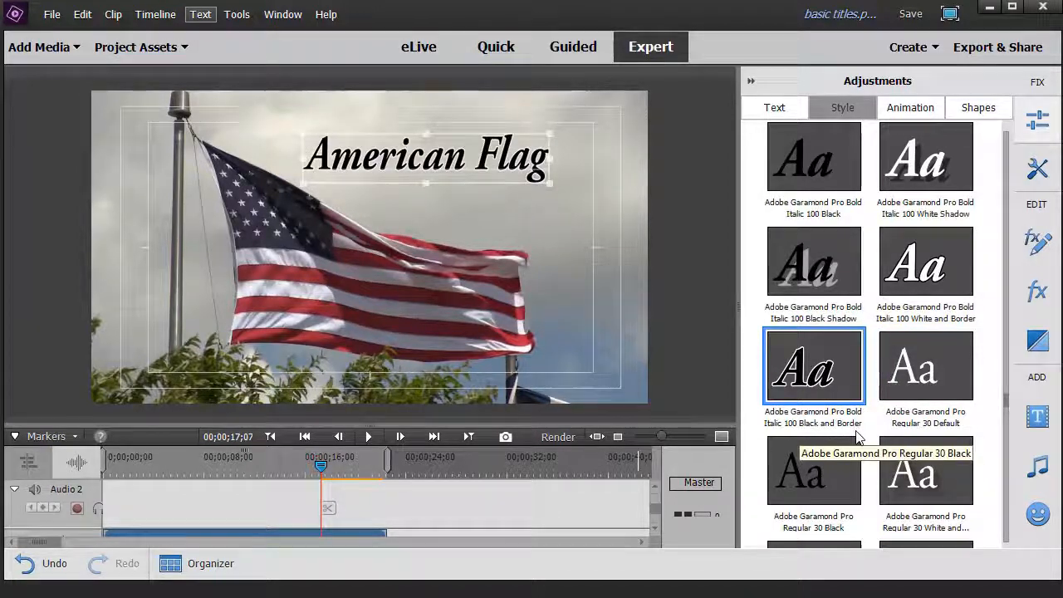
pyautogui.click(814, 262)
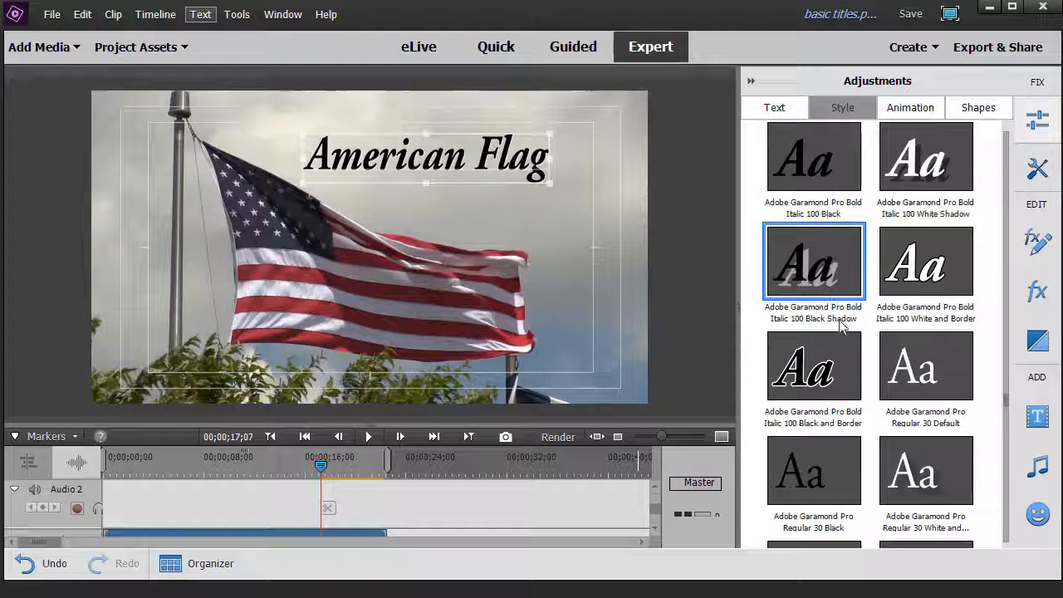
pyautogui.moveTo(814, 365)
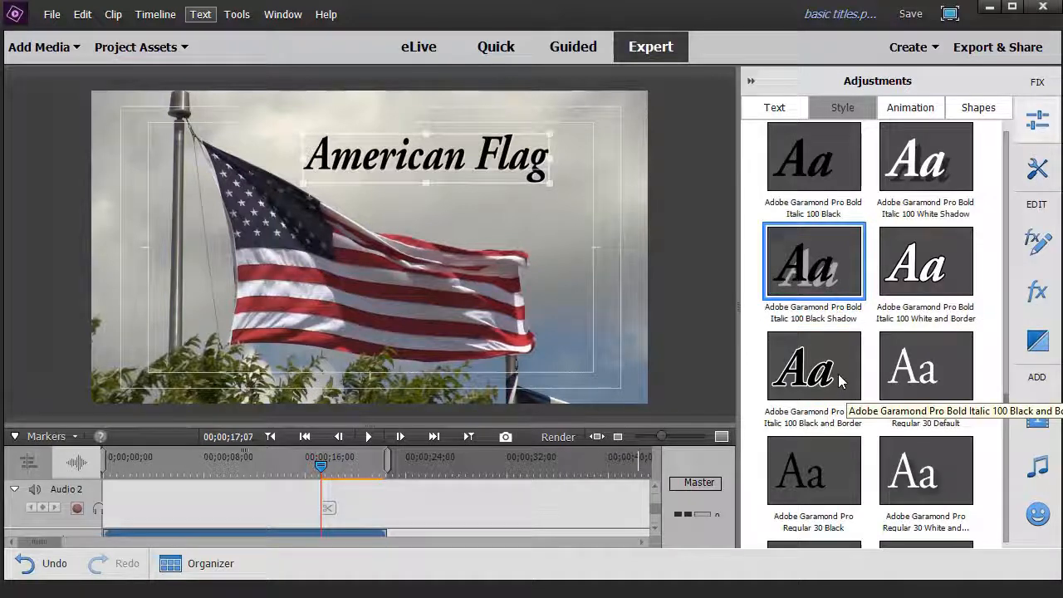
pyautogui.click(813, 367)
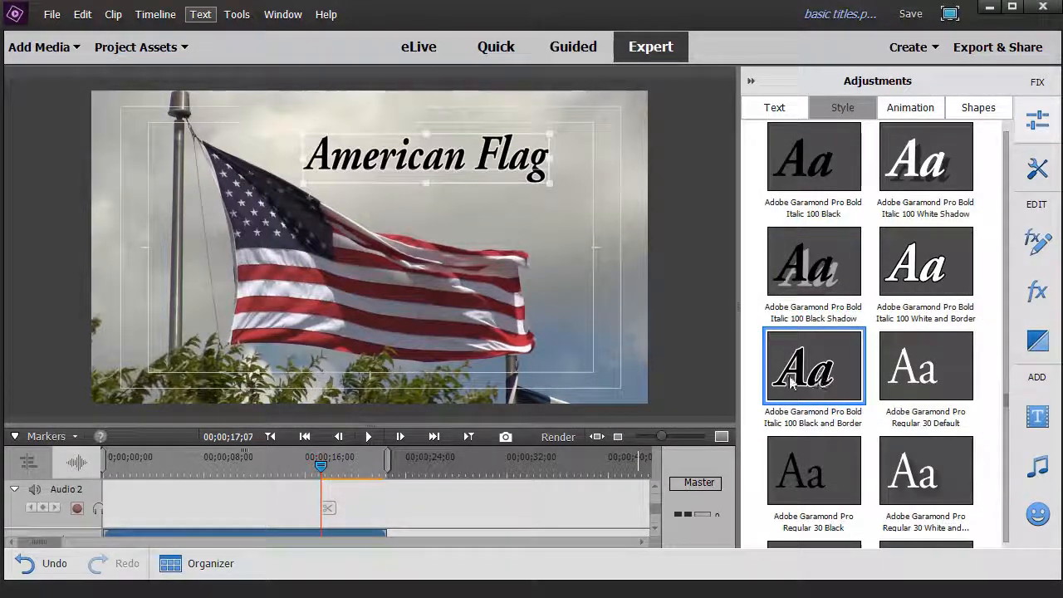
pyautogui.moveTo(745, 203)
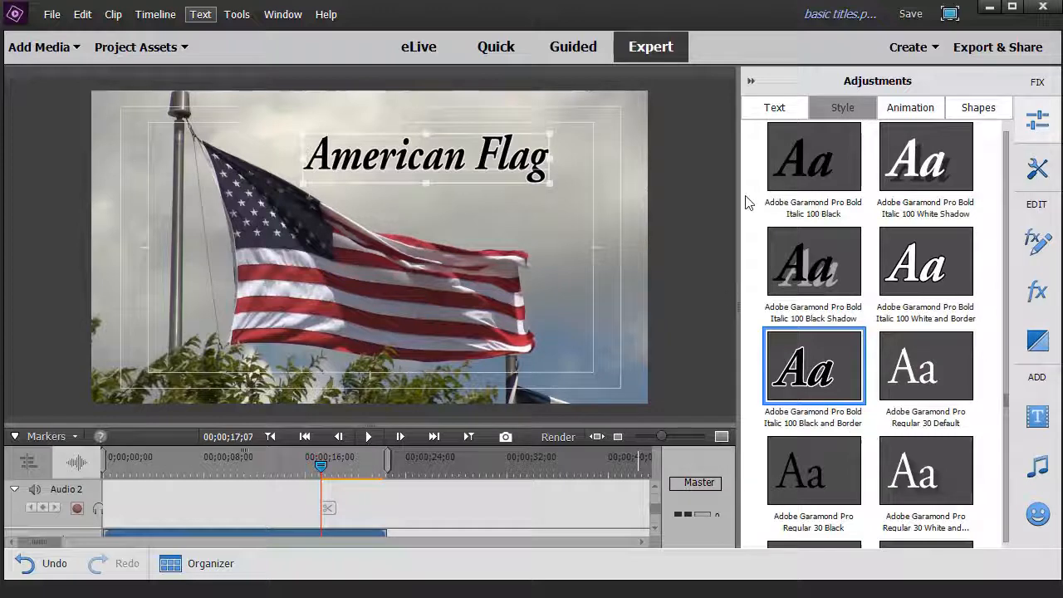
# Step: In Color Properties give the title an outline stroke and a drop shadow
pyautogui.click(774, 106)
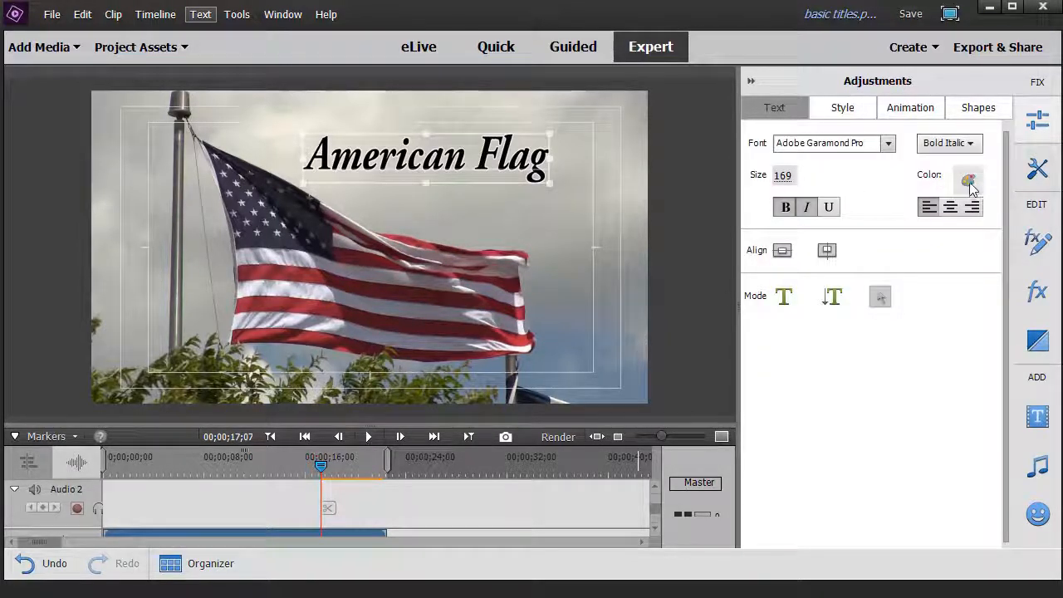
pyautogui.click(966, 179)
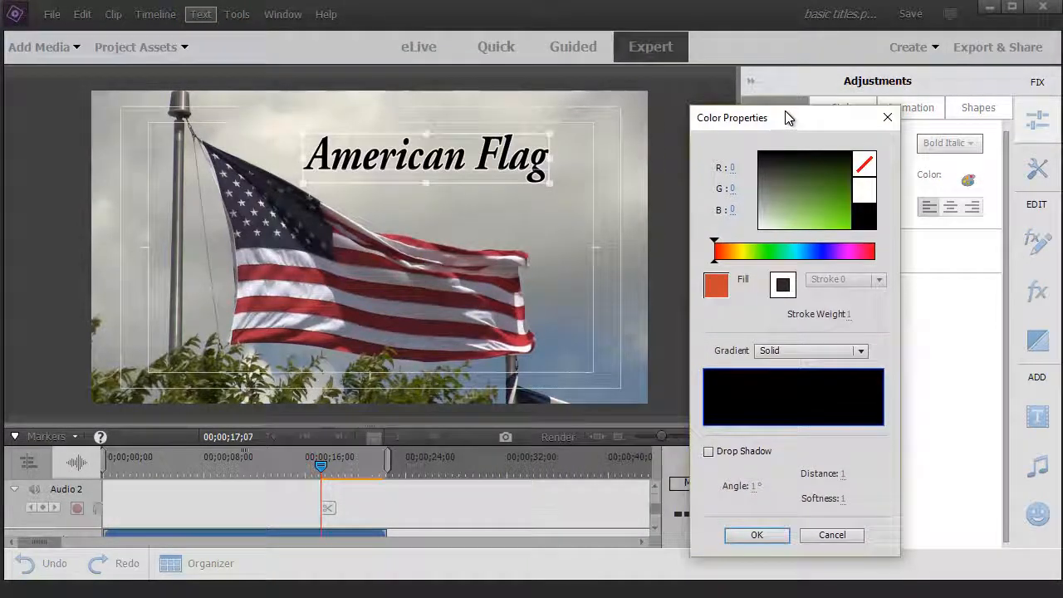
pyautogui.moveTo(817, 312)
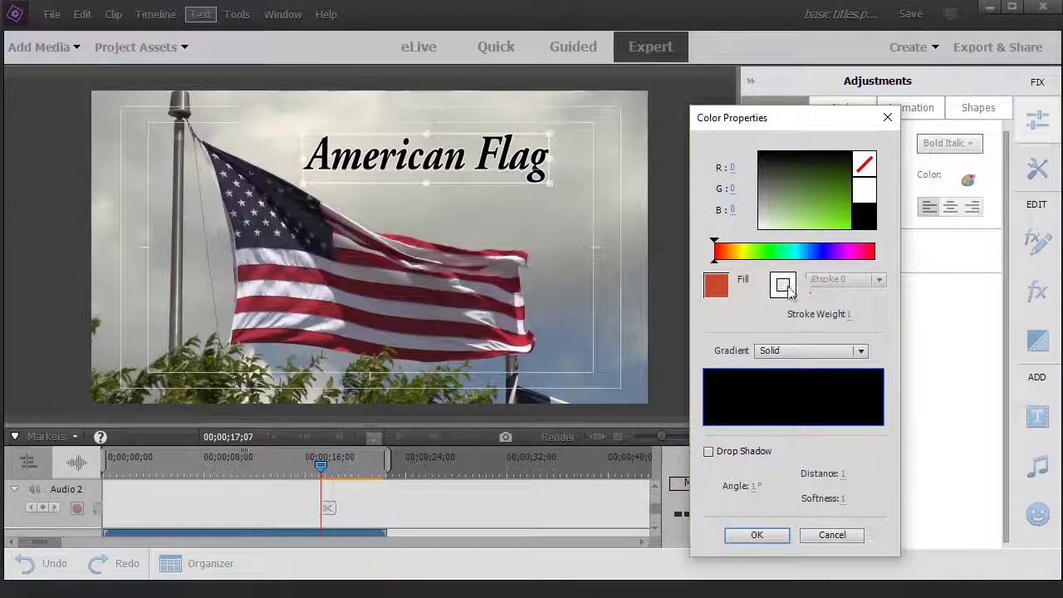
pyautogui.click(782, 285)
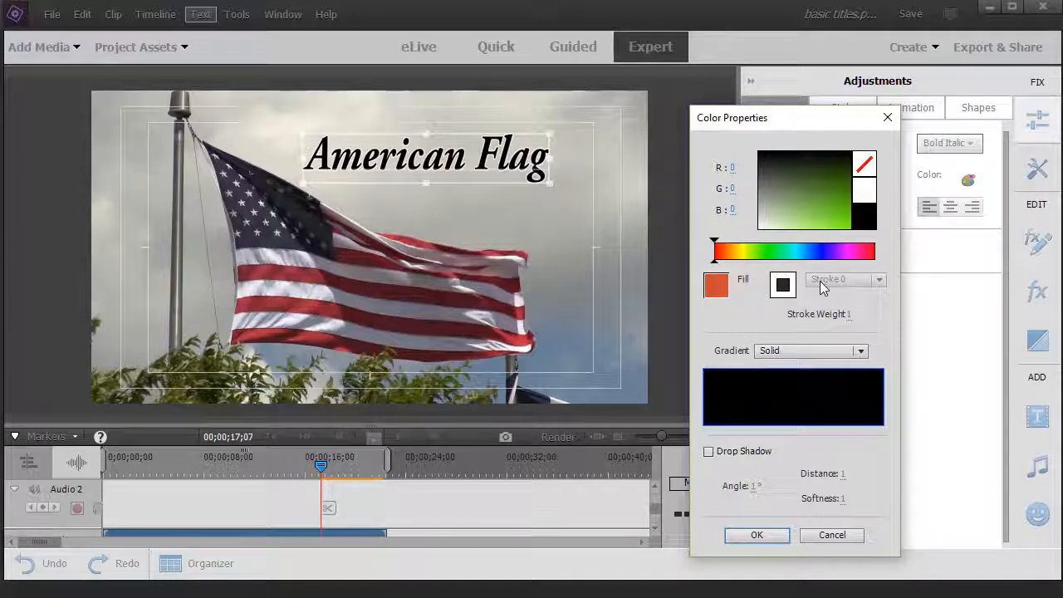
pyautogui.moveTo(846, 286)
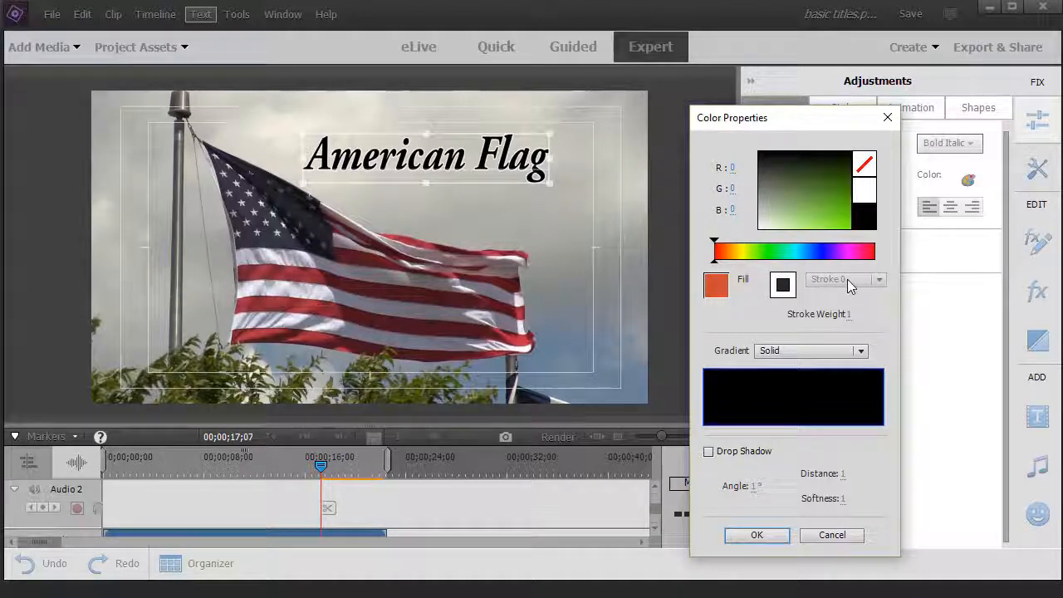
pyautogui.click(780, 284)
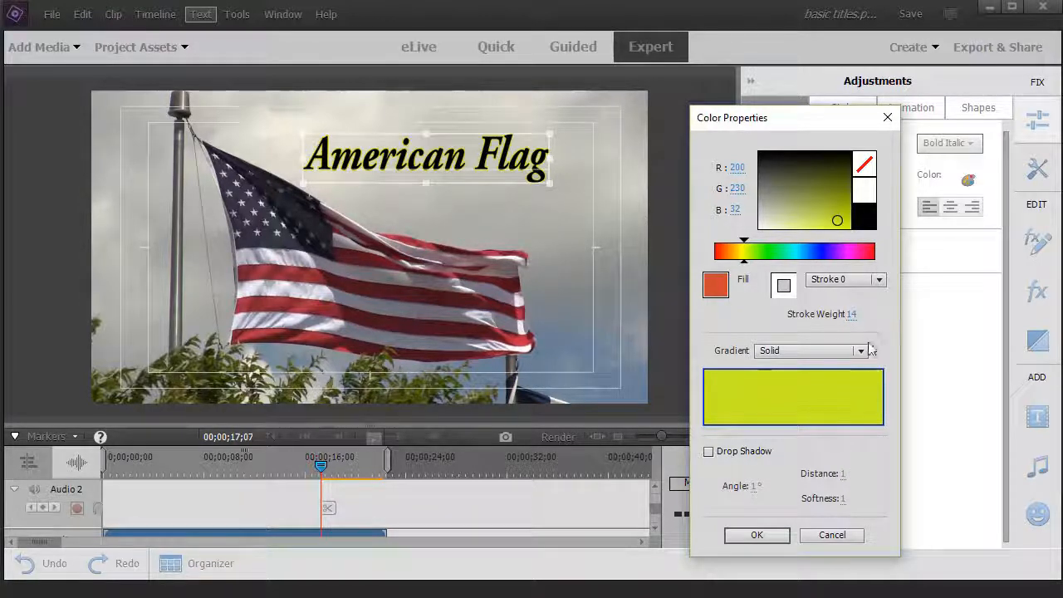
pyautogui.moveTo(864, 324)
pyautogui.write('35')
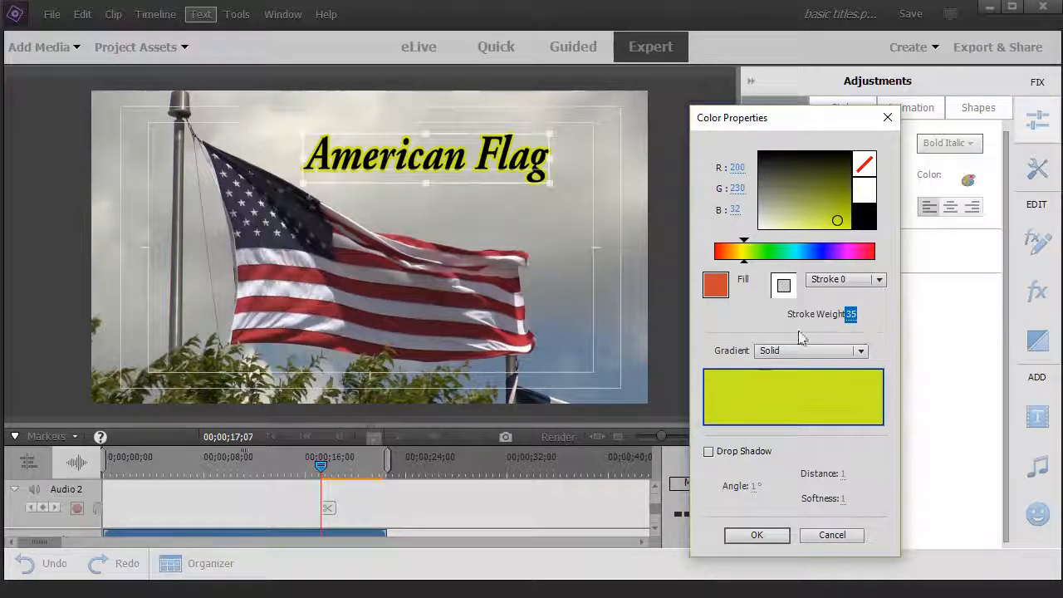
pyautogui.click(707, 452)
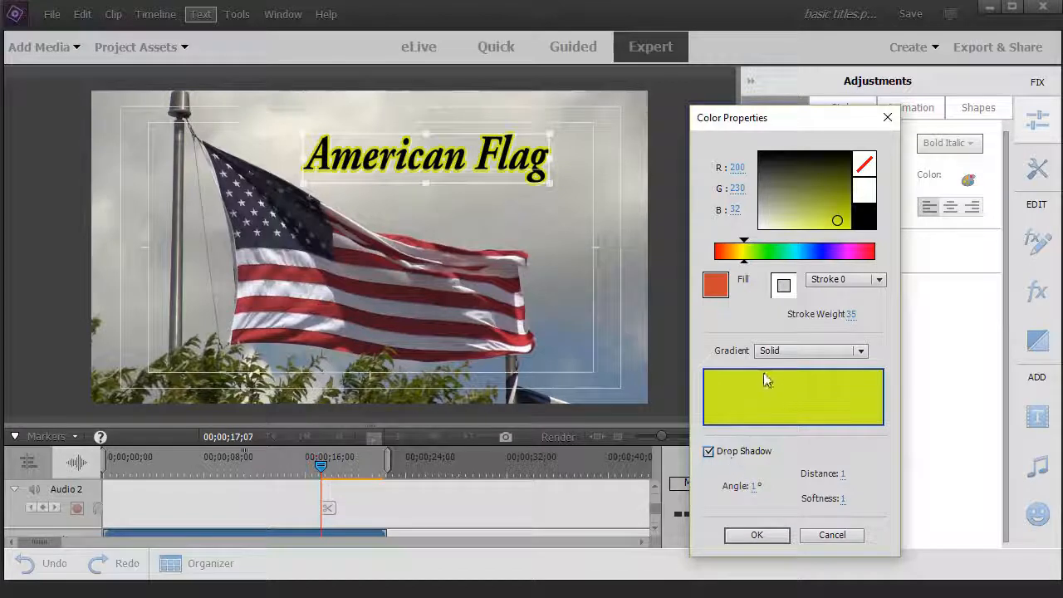
pyautogui.click(708, 451)
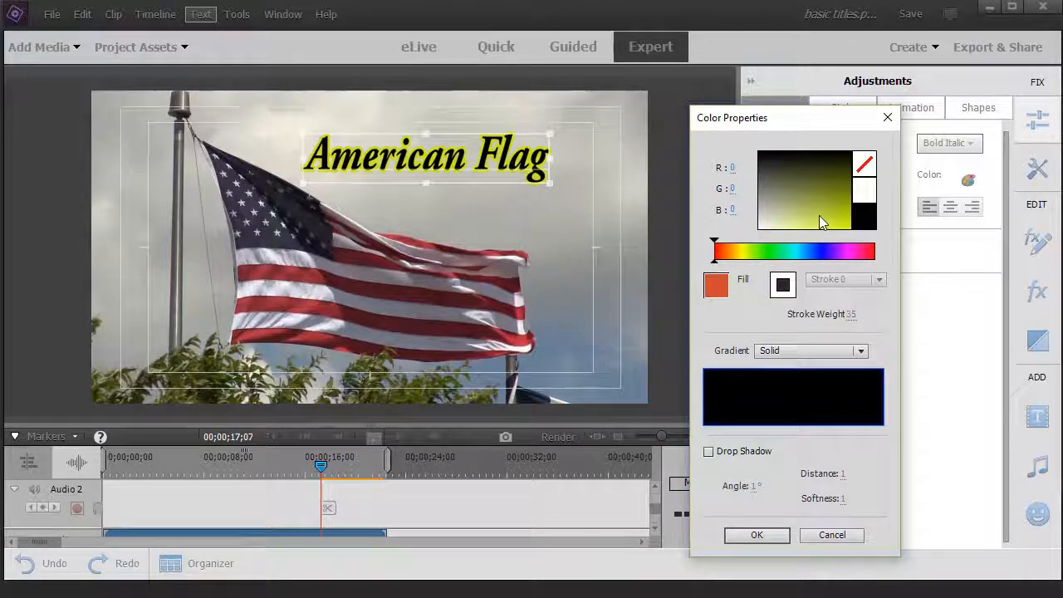
# Step: Shift the title colour to a pink hue and keep it, leaving the yellowish edge
pyautogui.click(850, 250)
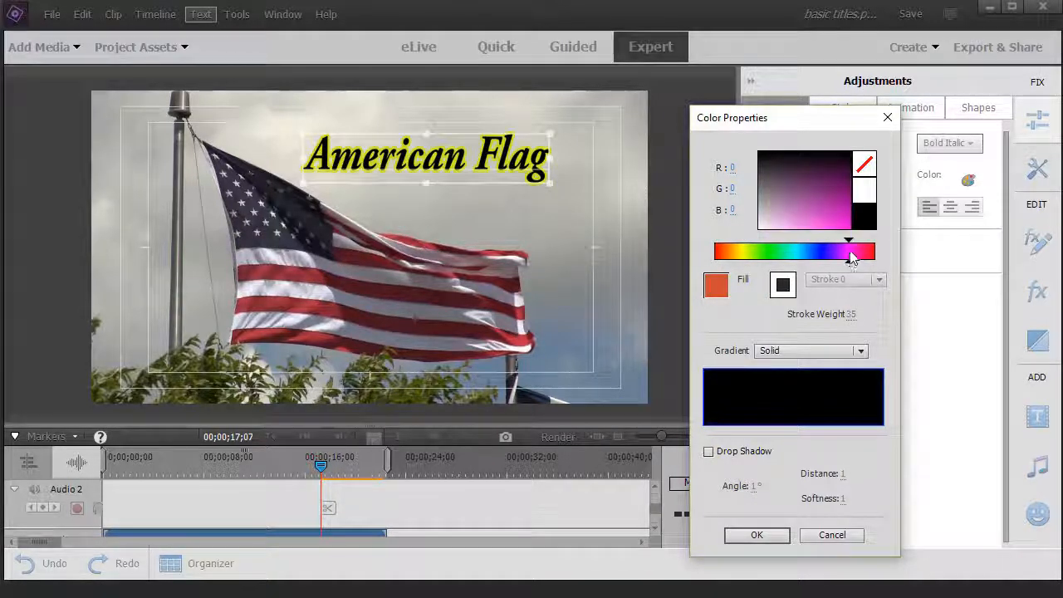
pyautogui.click(828, 219)
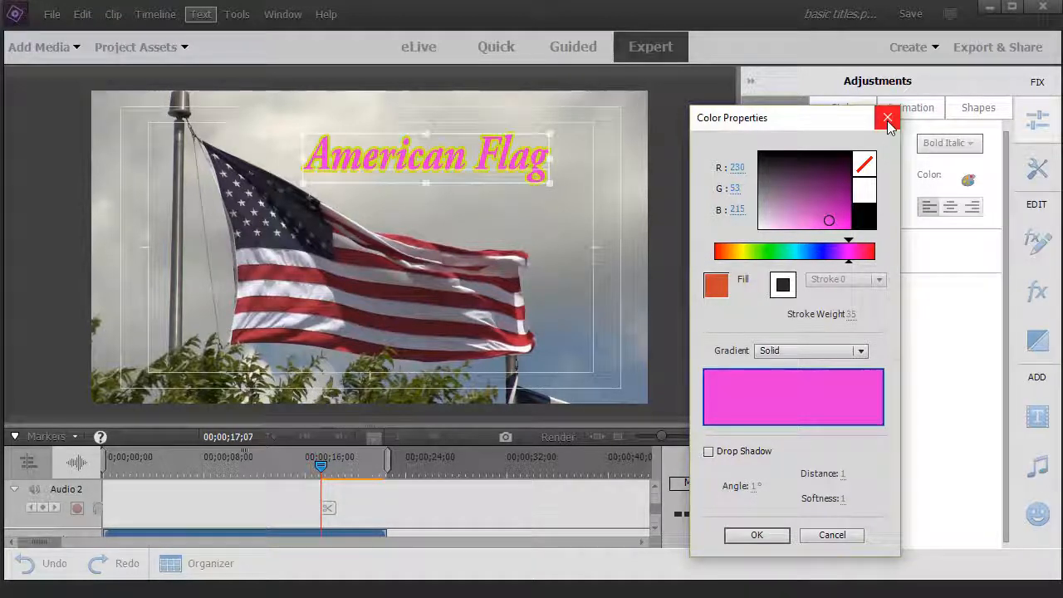
pyautogui.click(887, 118)
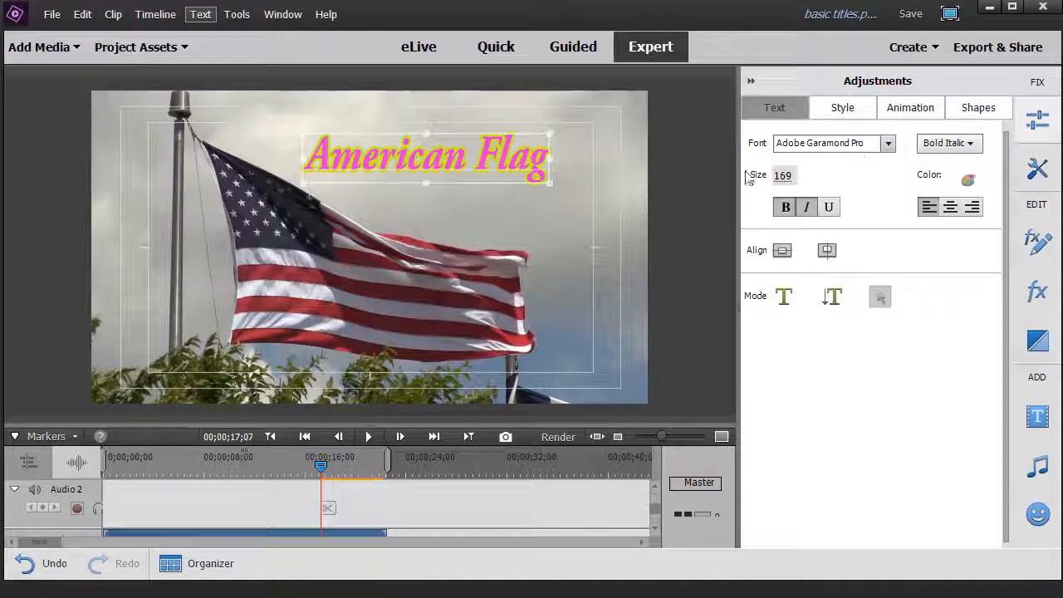
# Step: Try the Alien Encounters font, then set the title to American Captain for condensed capitals
pyautogui.click(886, 143)
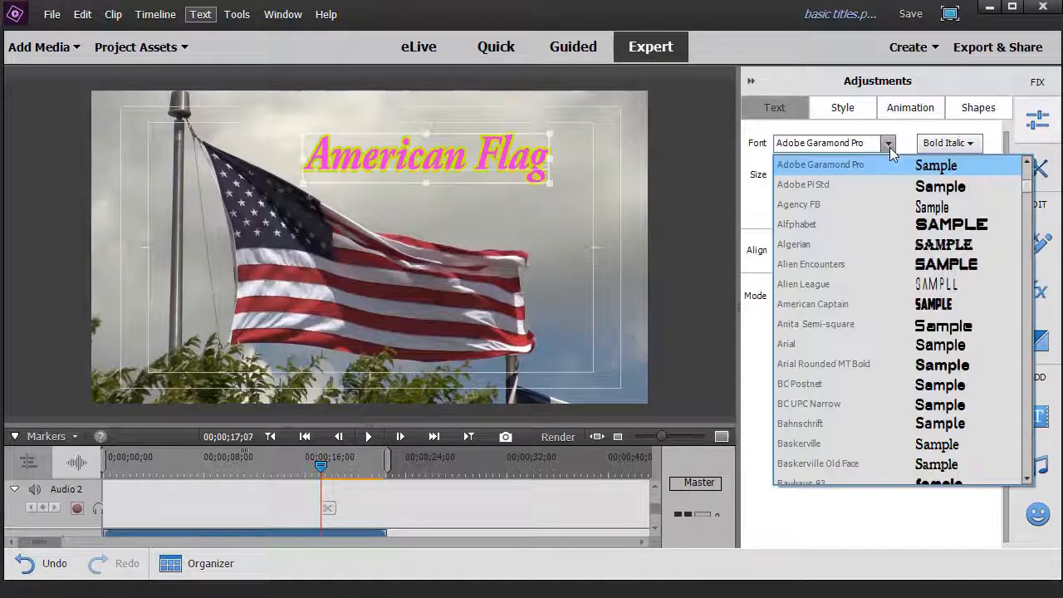
pyautogui.moveTo(880, 274)
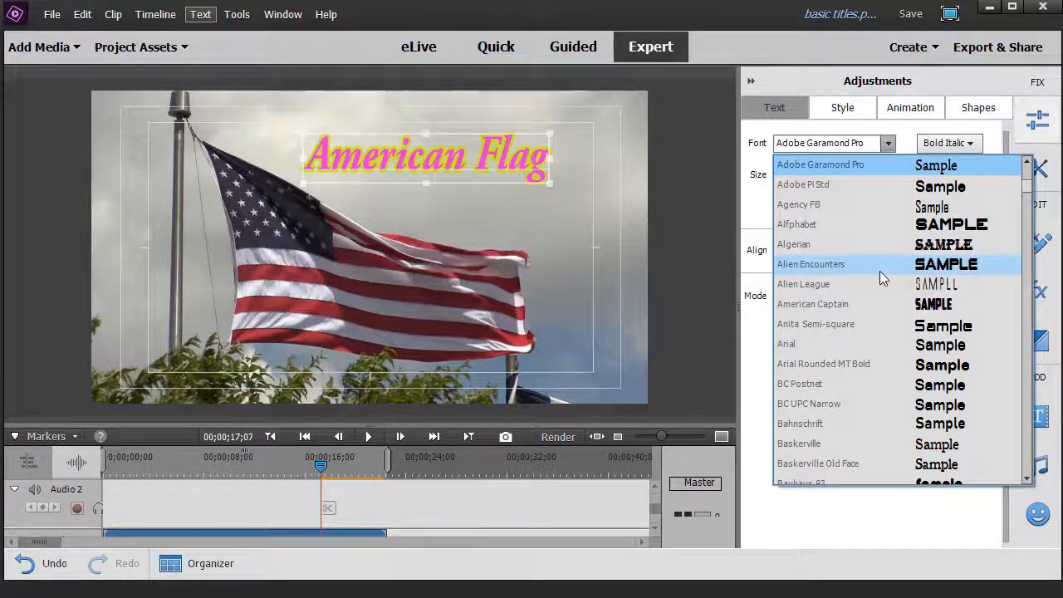
pyautogui.click(811, 263)
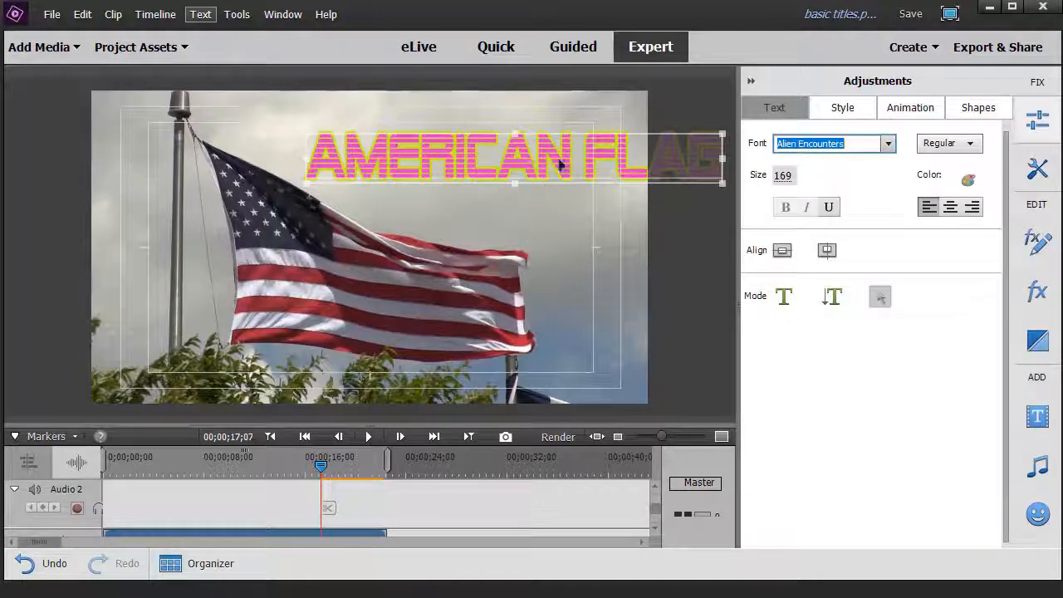
pyautogui.click(887, 142)
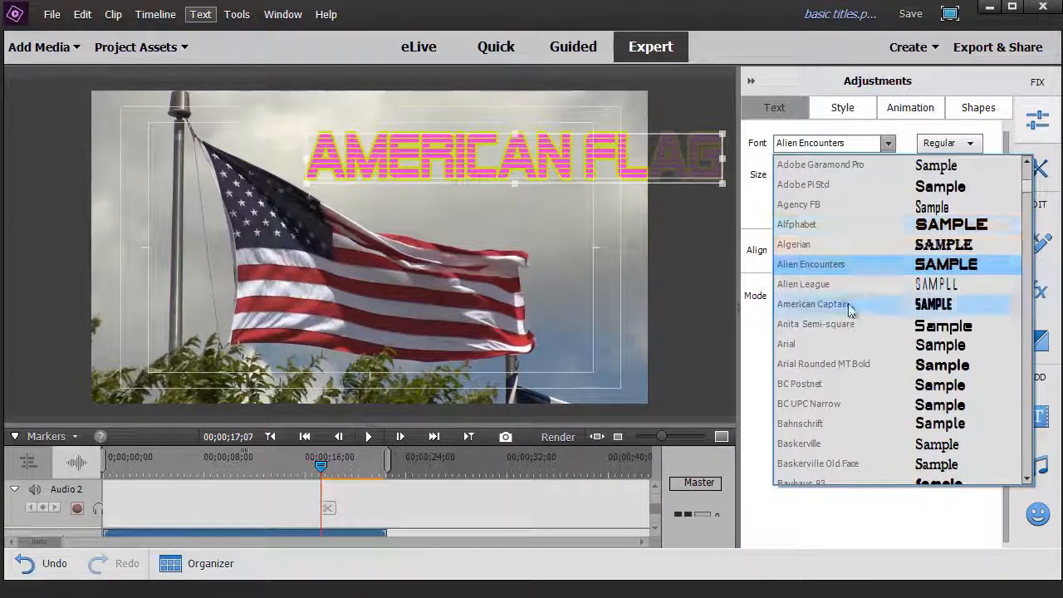
pyautogui.click(814, 303)
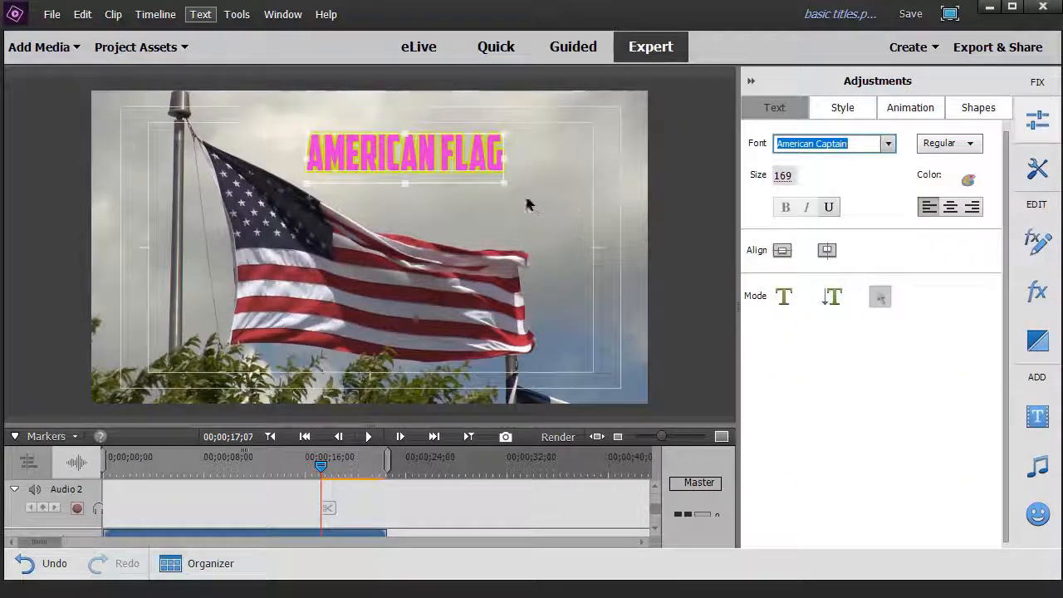
pyautogui.moveTo(842, 107)
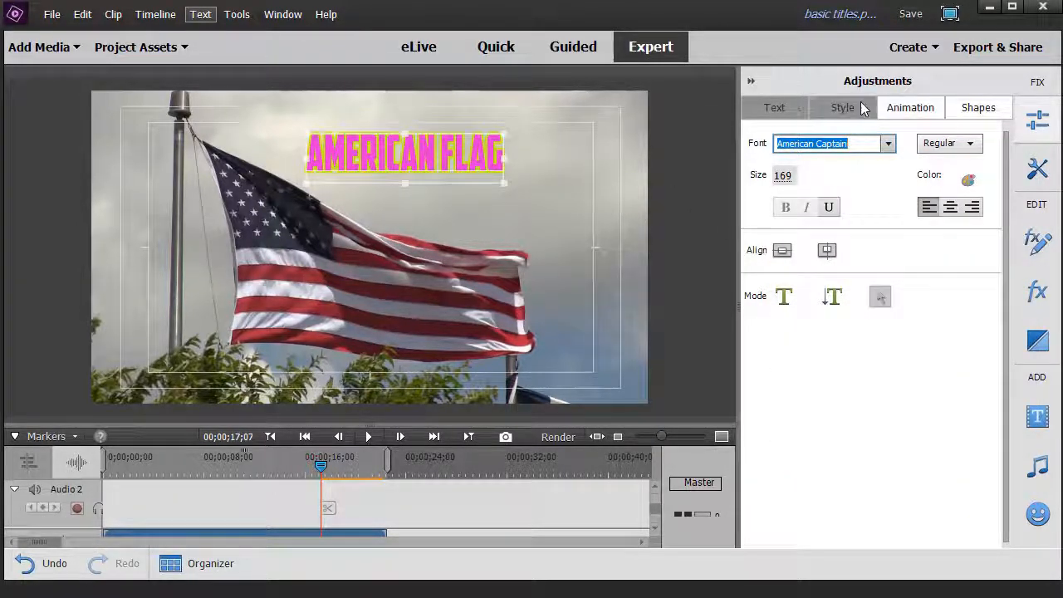
# Step: Try a green outlined italic preset, then apply the Poplar white-with-red-shadow style to the title
pyautogui.click(840, 106)
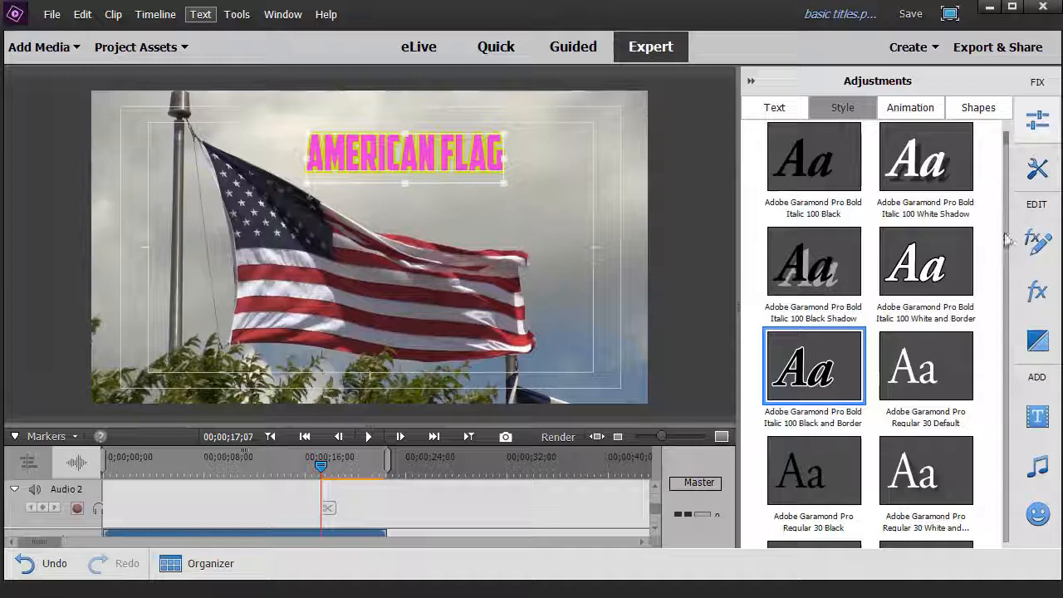
pyautogui.scroll(-3)
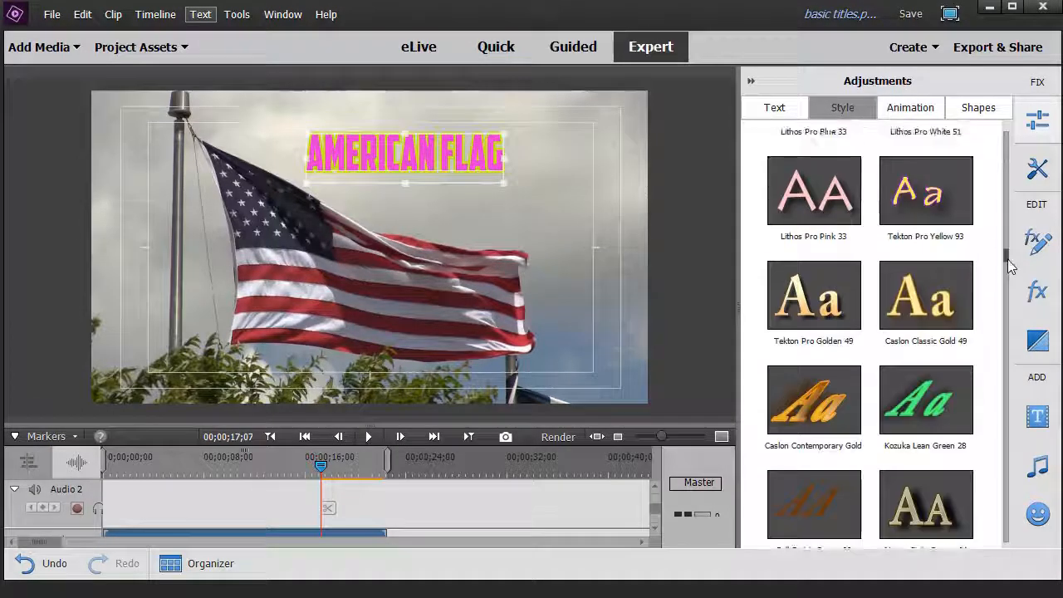
pyautogui.click(925, 373)
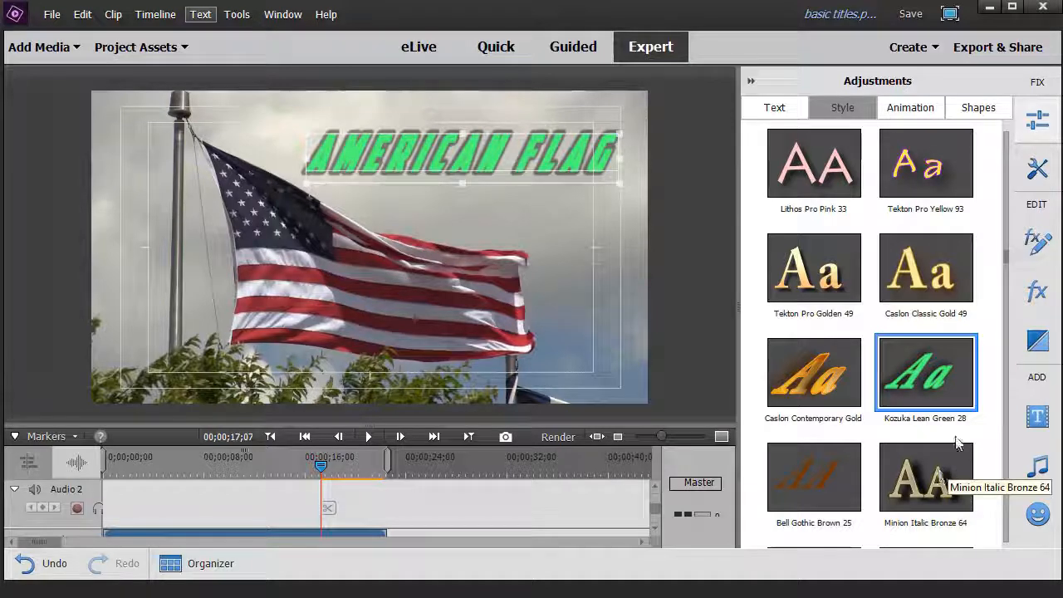
pyautogui.scroll(-3)
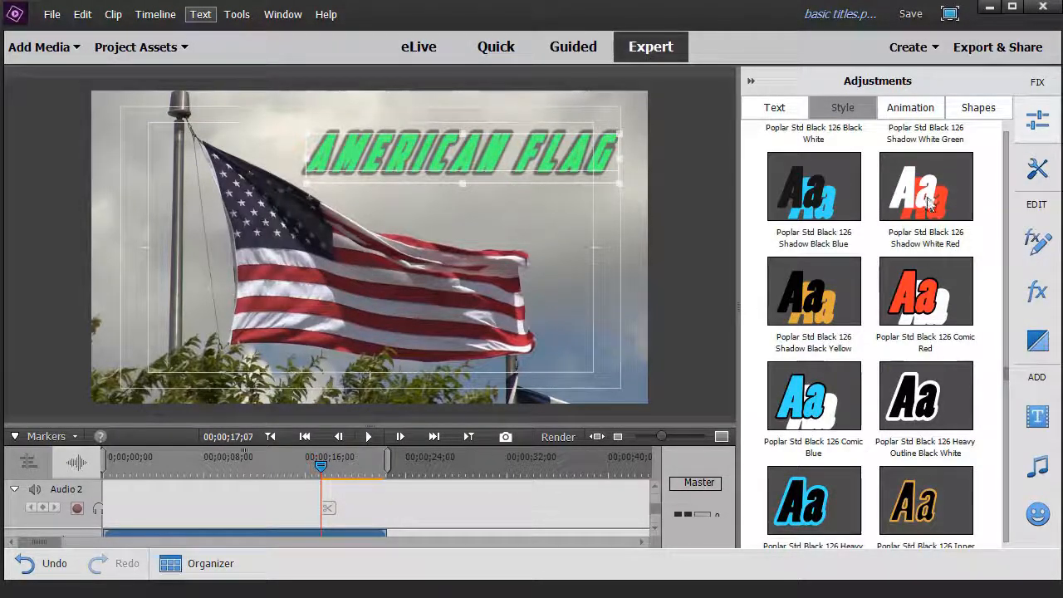
pyautogui.click(925, 186)
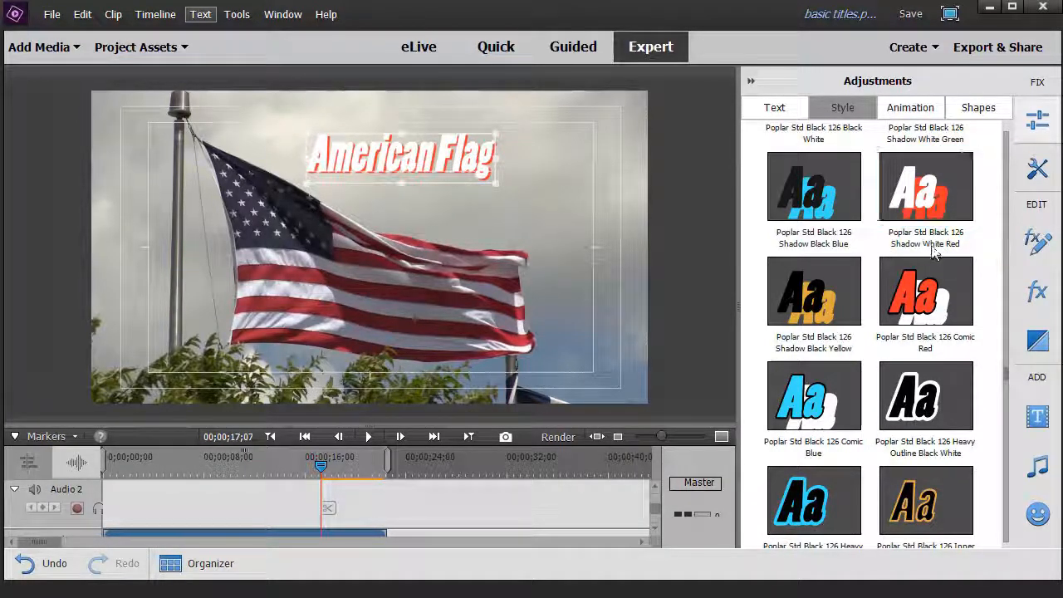
pyautogui.click(773, 106)
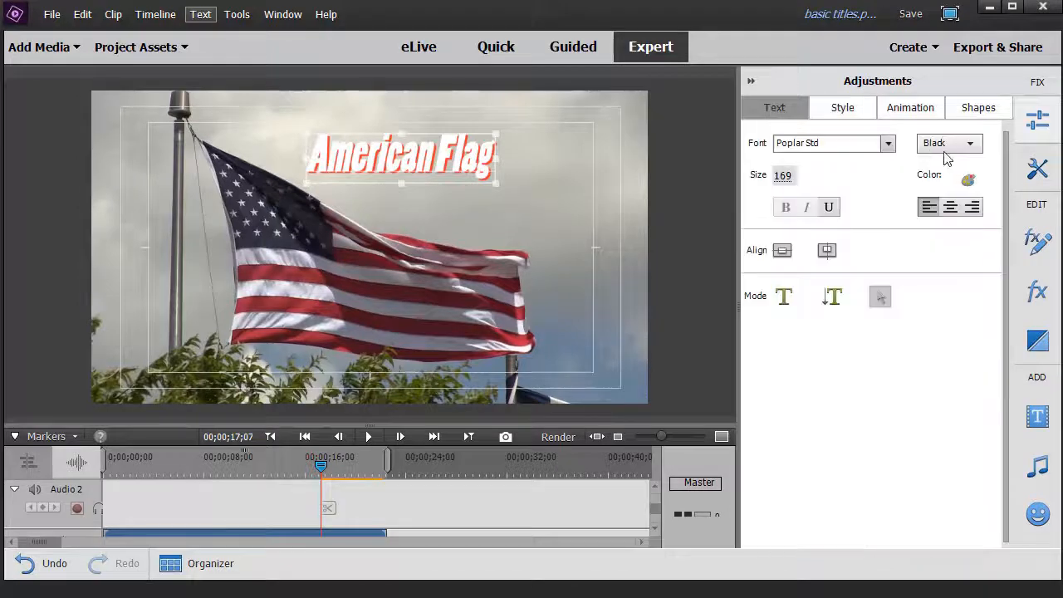
pyautogui.click(967, 179)
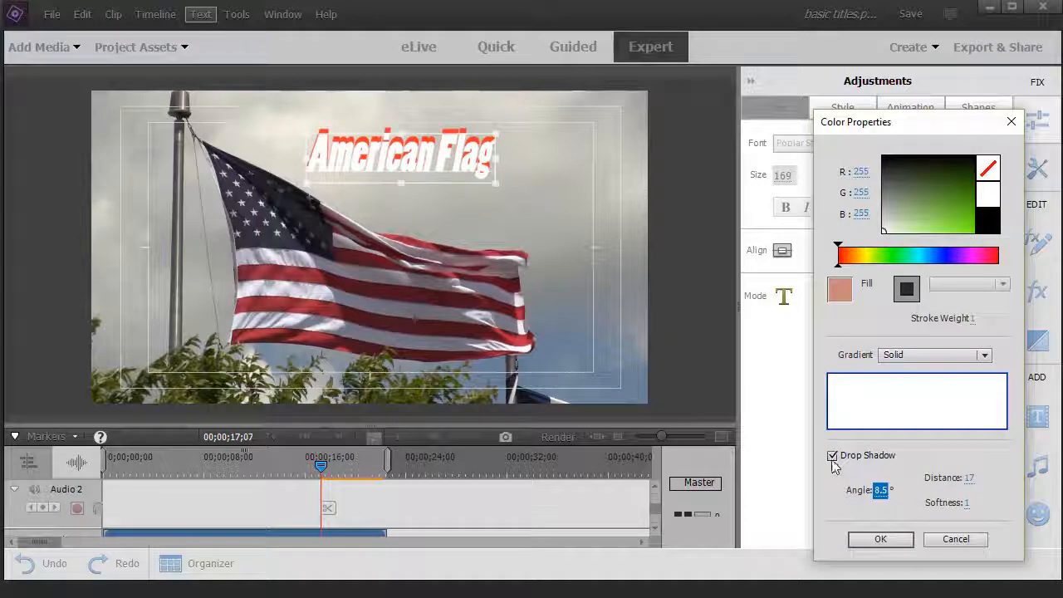
pyautogui.click(831, 455)
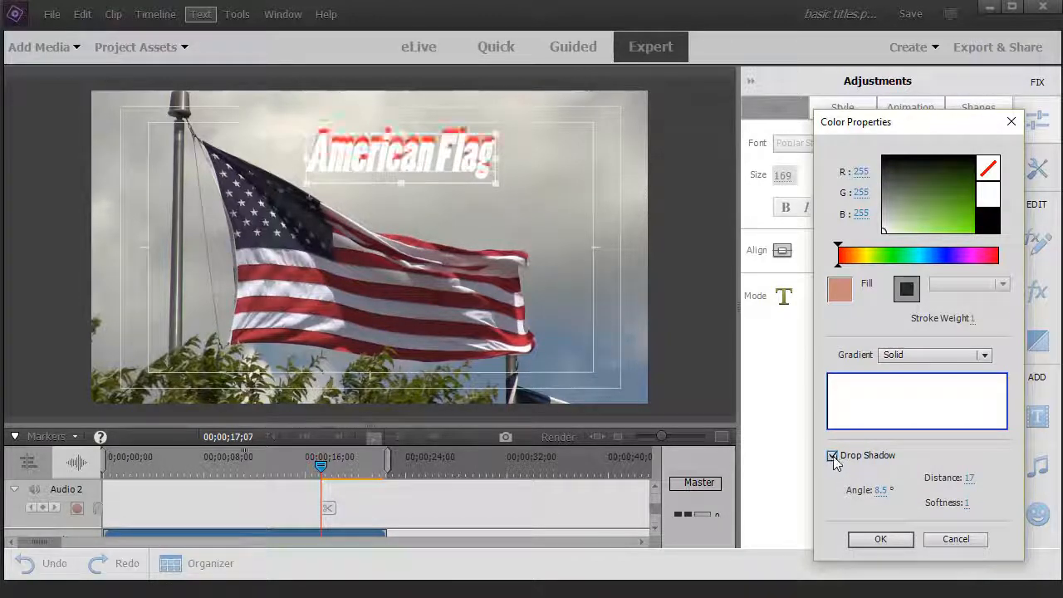
pyautogui.click(832, 455)
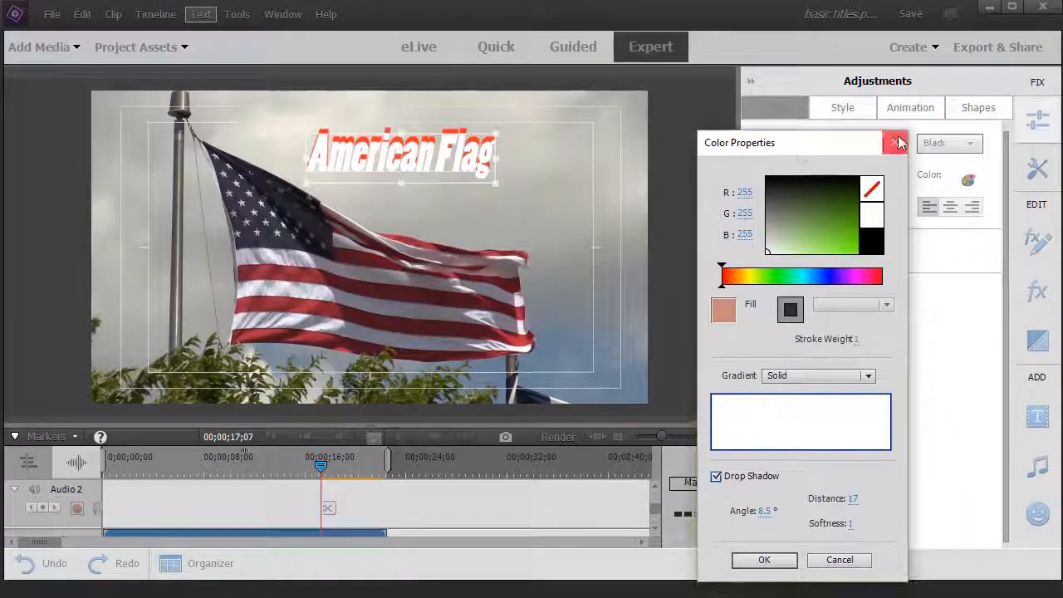
pyautogui.click(896, 143)
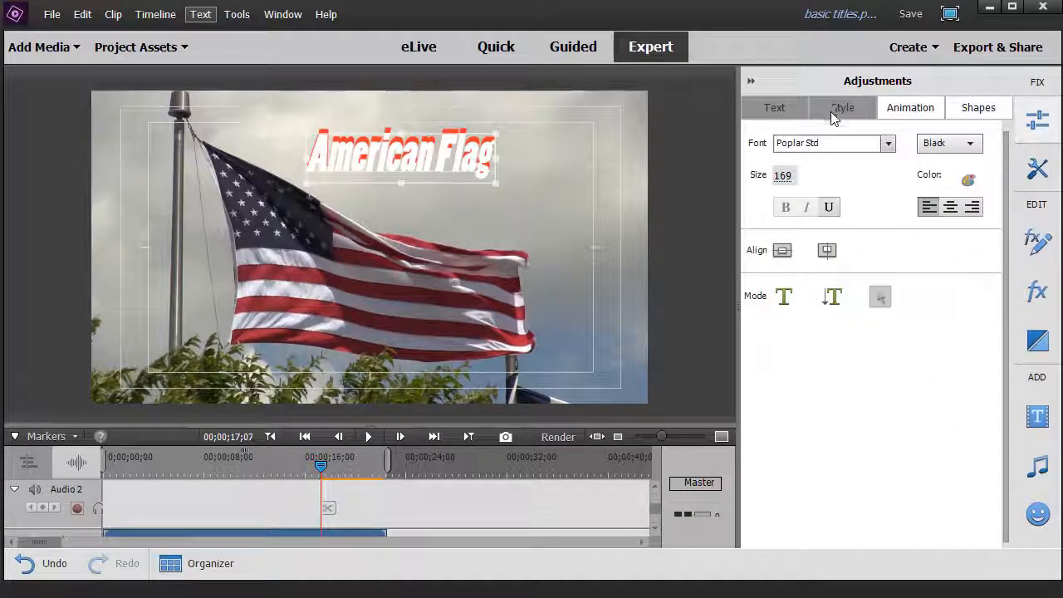
# Step: Apply the Charlemagne gold gradient preset to the 'American Flag' title
pyautogui.click(842, 107)
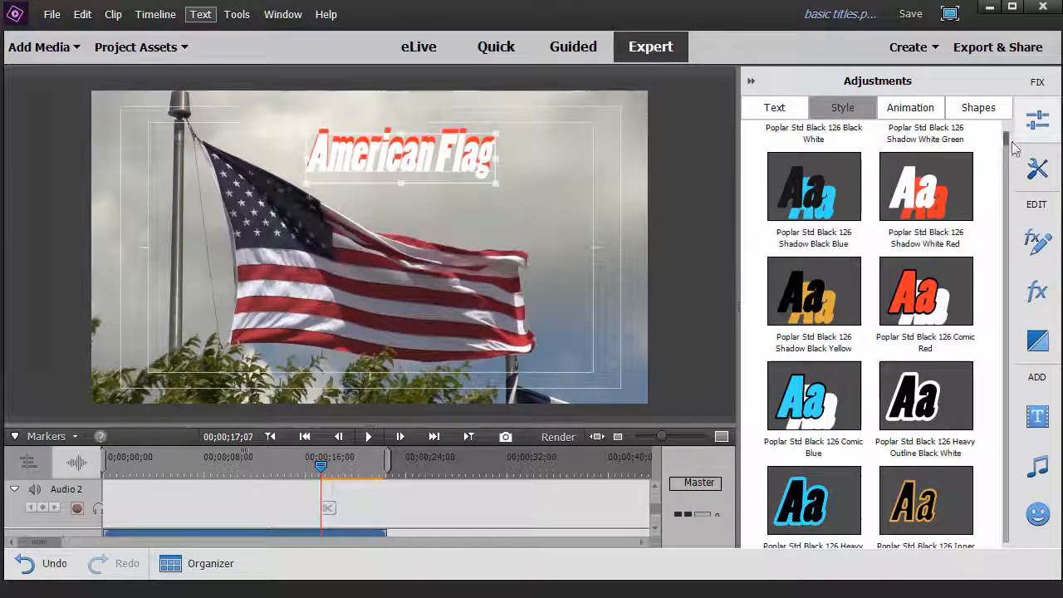
pyautogui.scroll(-3)
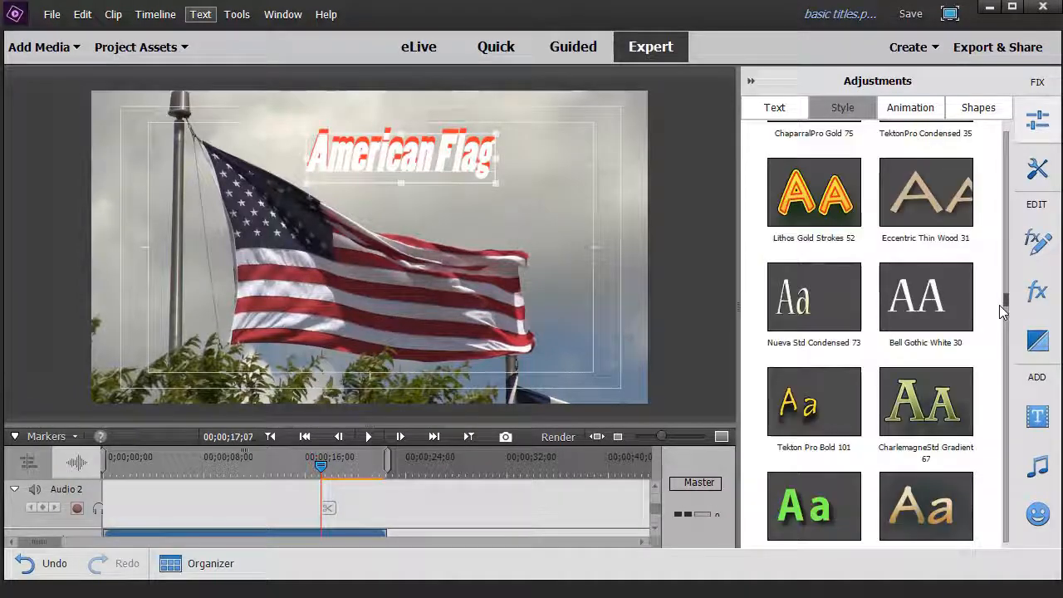
pyautogui.click(925, 400)
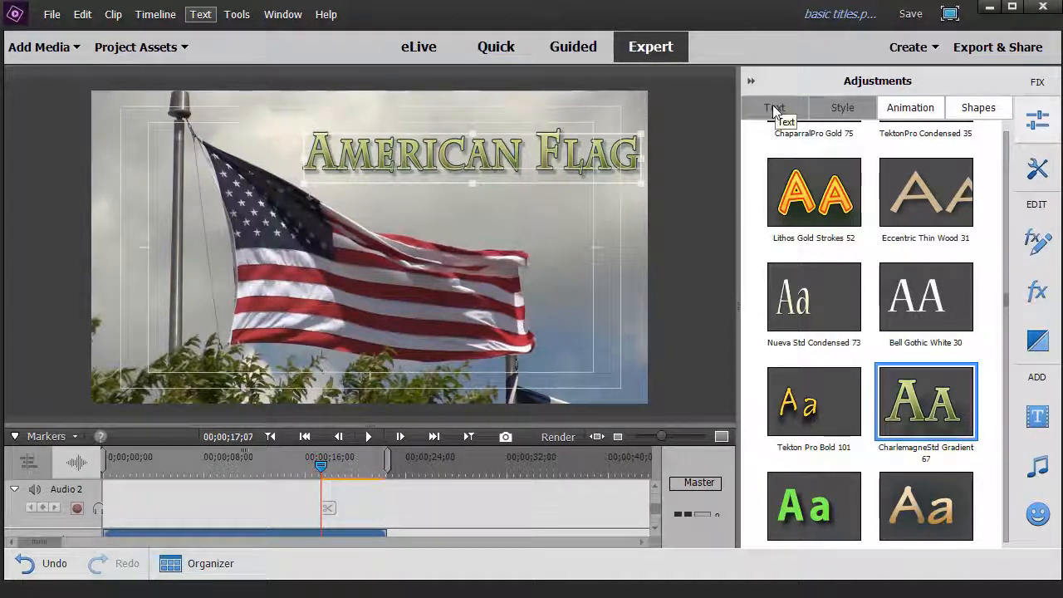
# Step: Change the title font to the plainer Chivo typeface
pyautogui.click(773, 107)
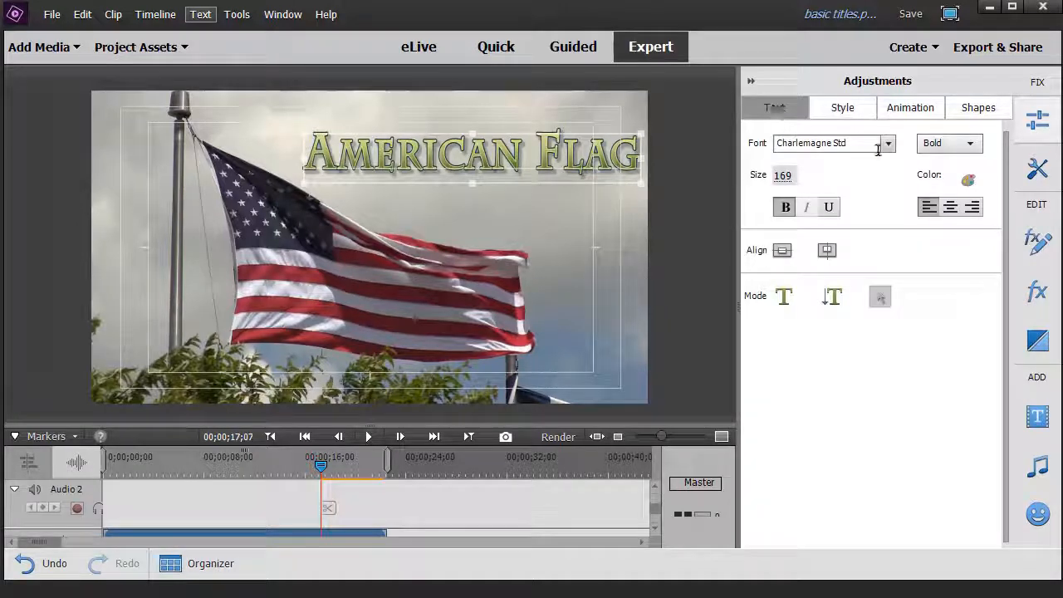
pyautogui.click(887, 143)
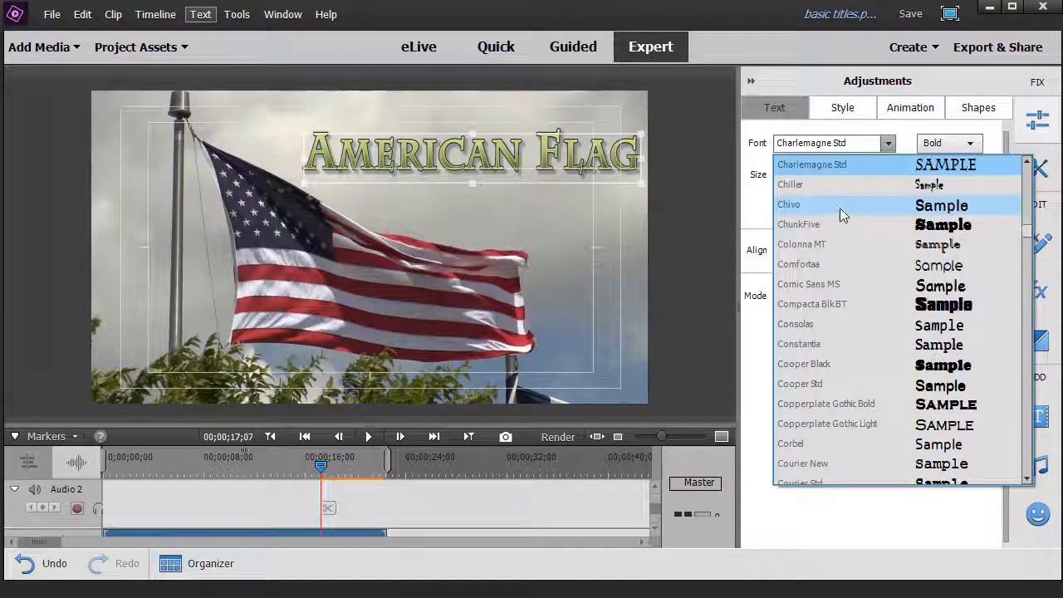
pyautogui.click(787, 204)
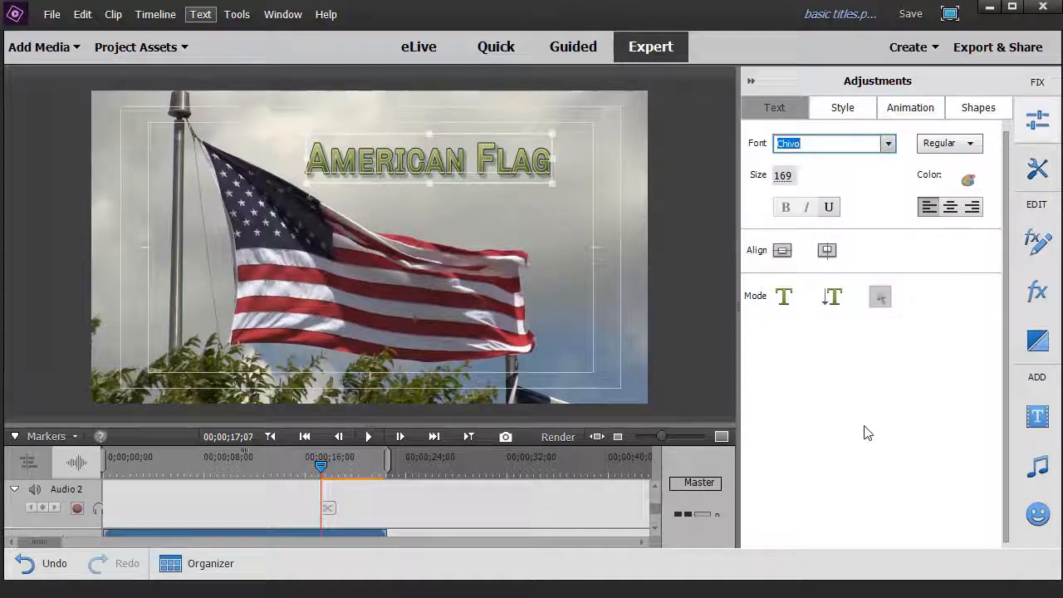
pyautogui.click(840, 107)
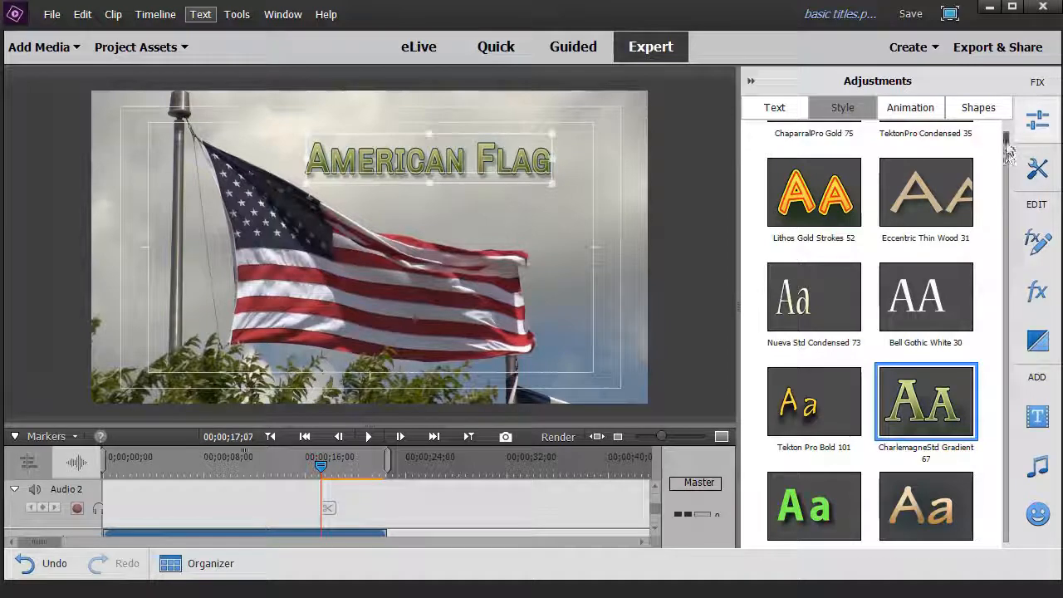
pyautogui.scroll(-3)
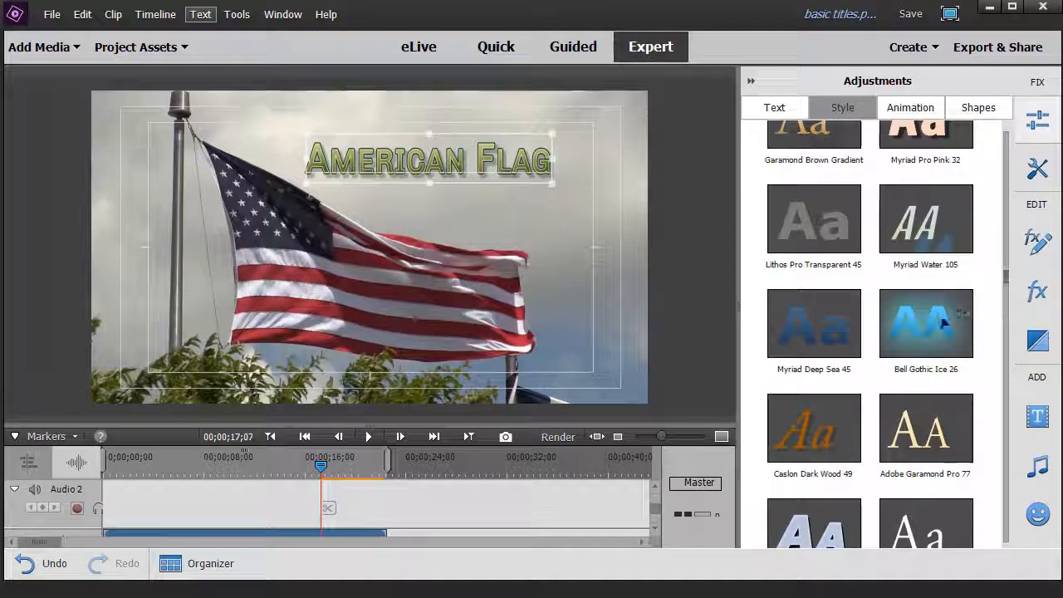
pyautogui.moveTo(926, 324)
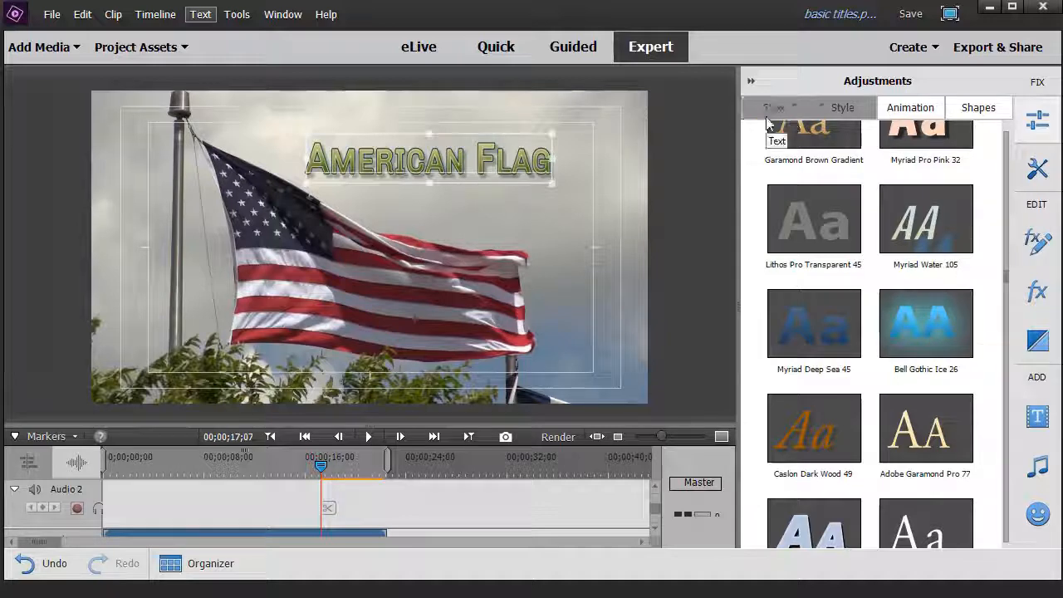
# Step: Add a second horizontal text box below the title reading 'flying in the wind'
pyautogui.click(773, 106)
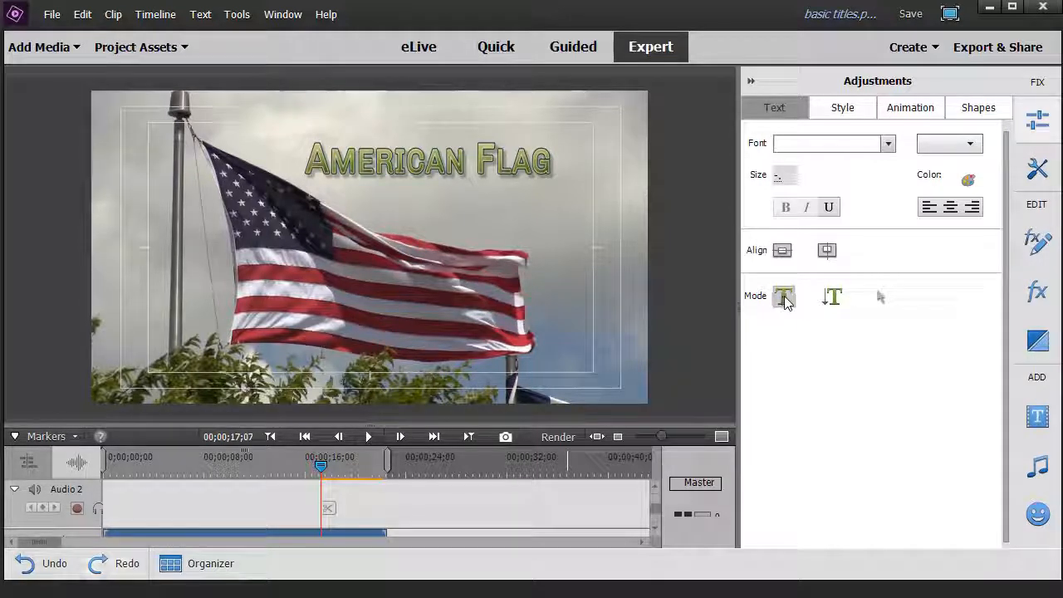
pyautogui.click(783, 296)
pyautogui.write('flying in th')
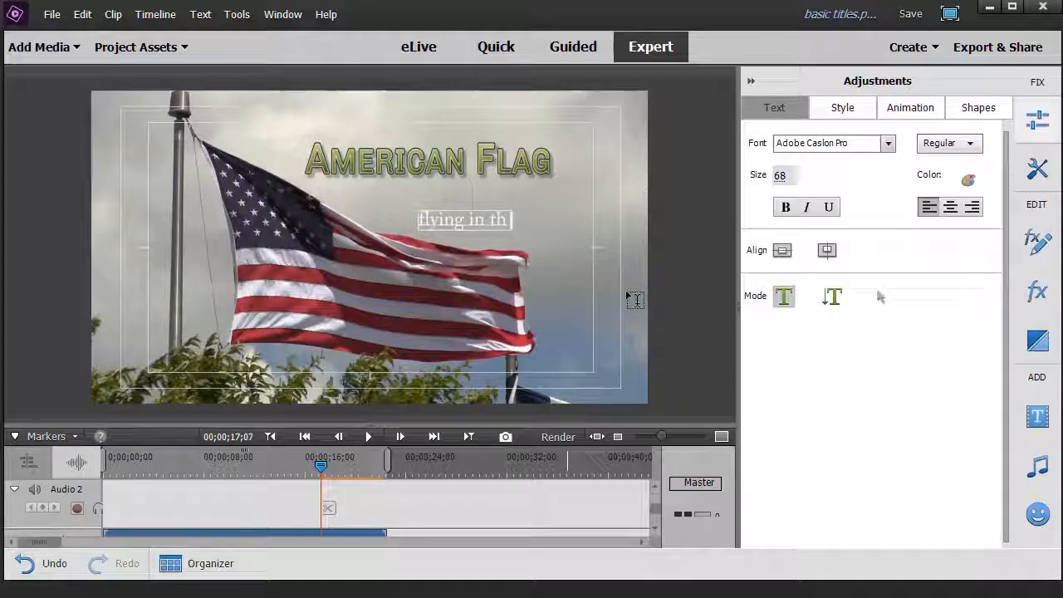
pyautogui.write('e wind')
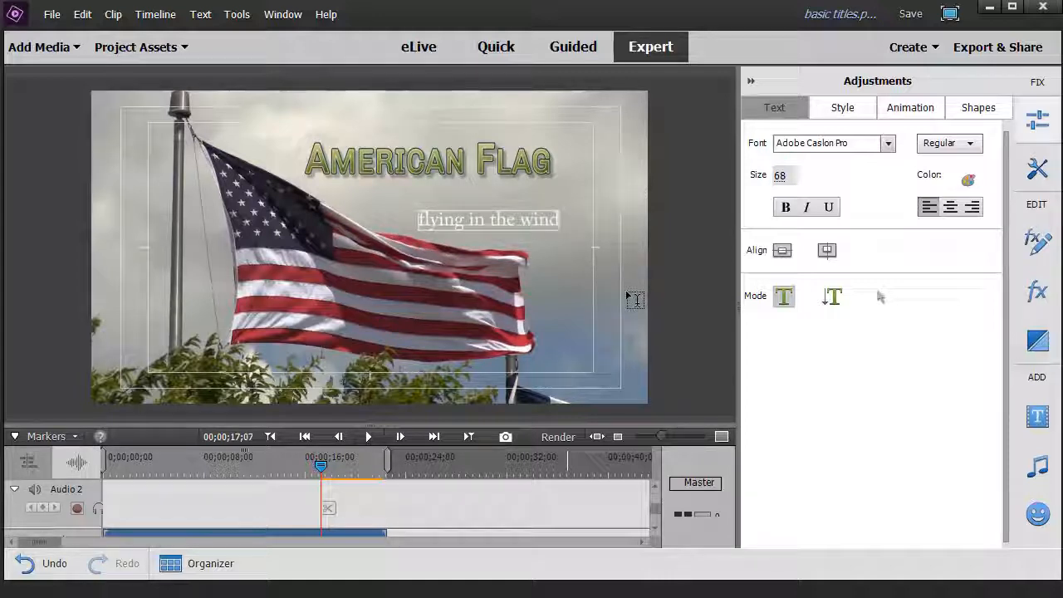
# Step: Give the 'flying in the wind' text a deep blue style preset
pyautogui.click(840, 106)
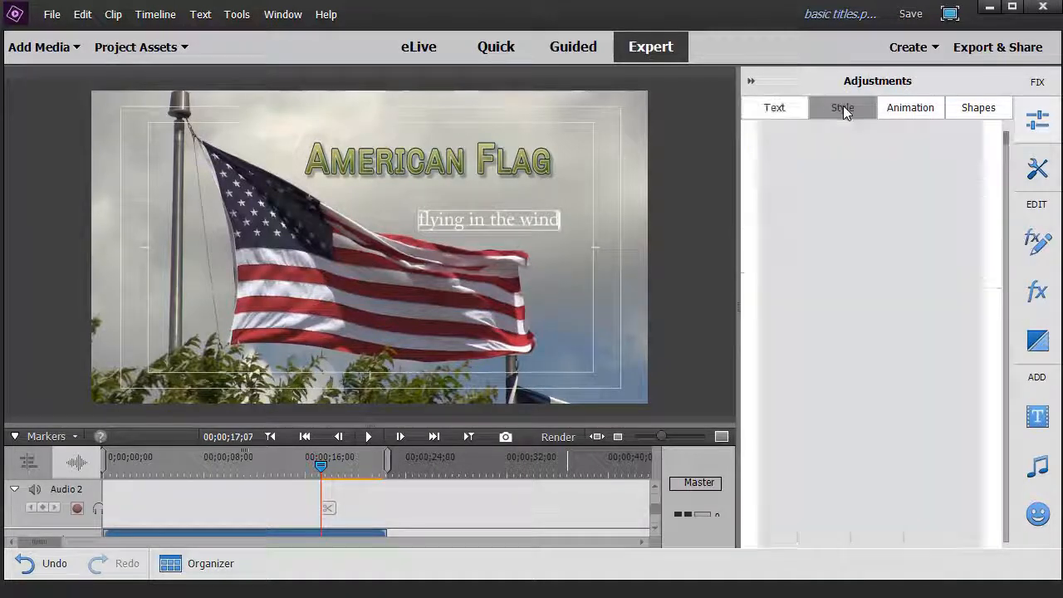
pyautogui.click(840, 106)
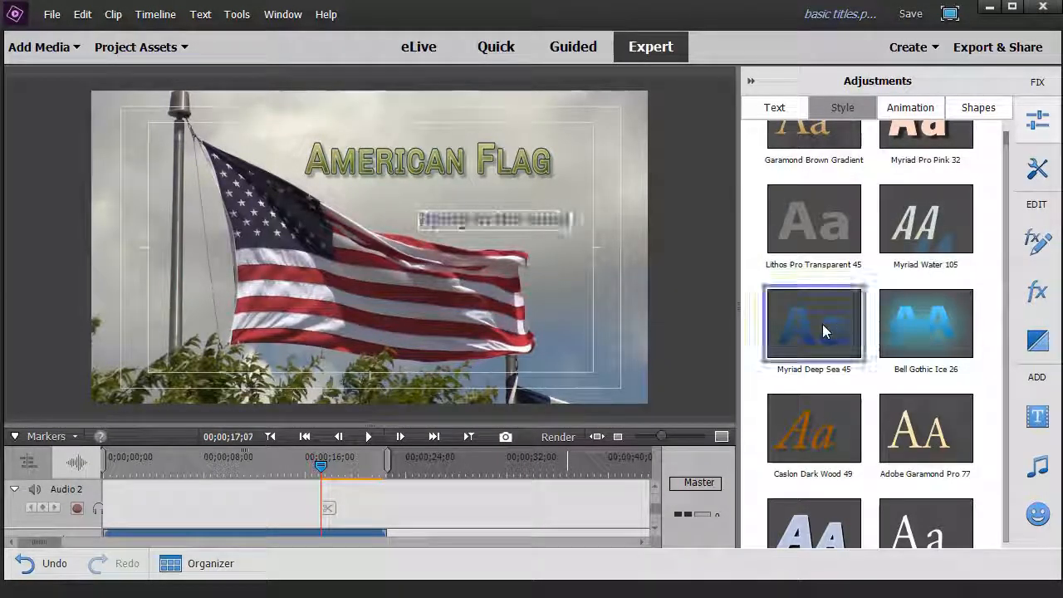
pyautogui.click(813, 324)
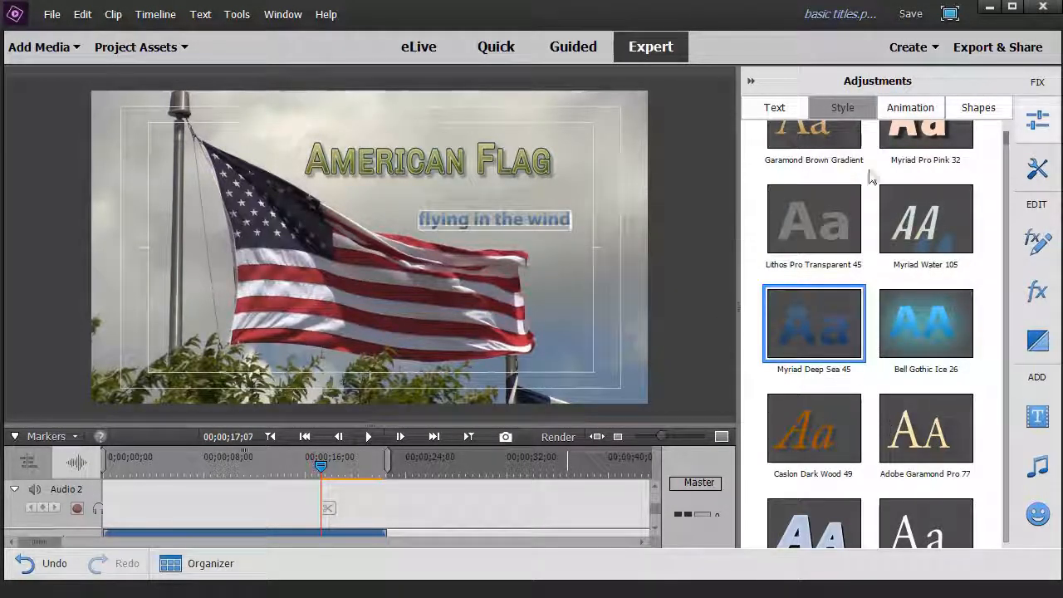
pyautogui.click(774, 106)
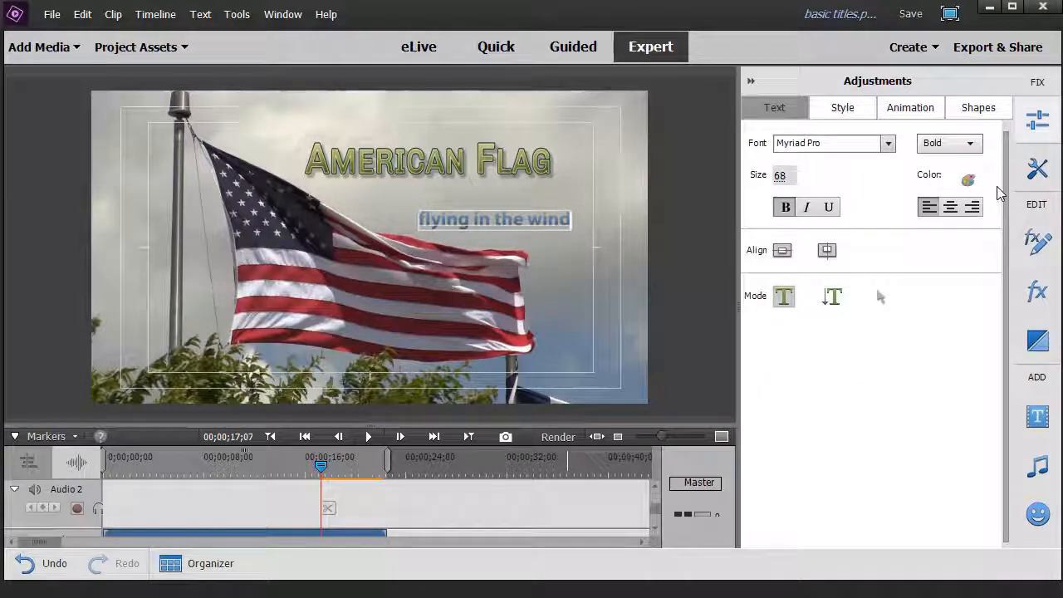